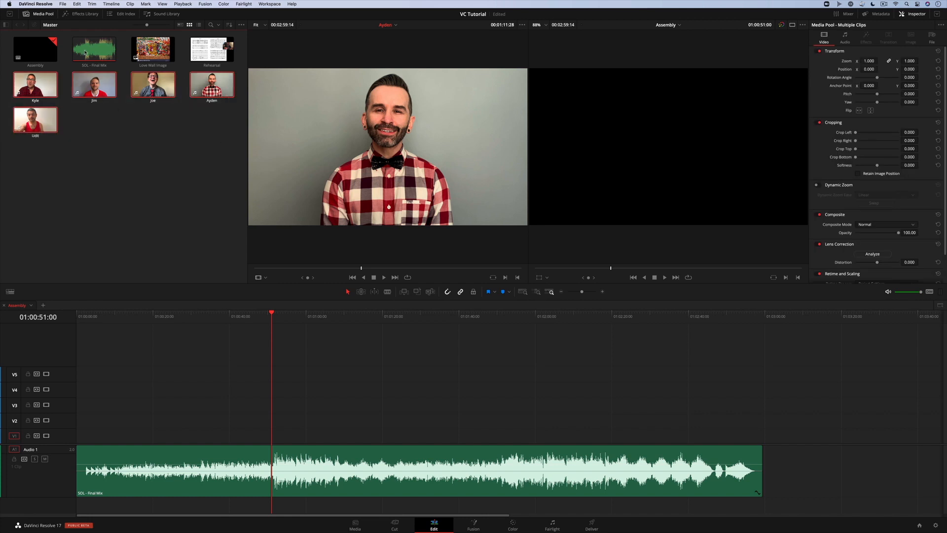
Create a new timeline named 'Sync' from the selected final mix and singer clips.
left_click(94, 50)
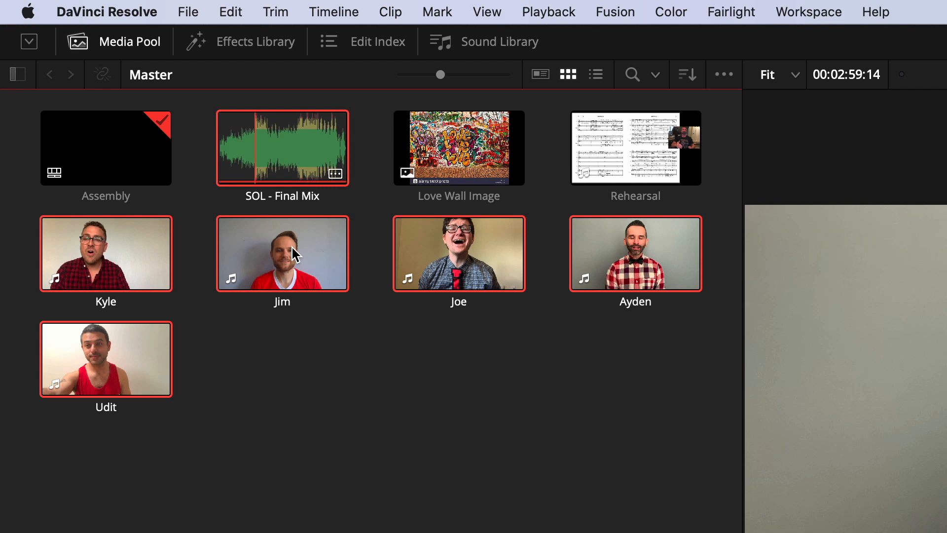
right_click(283, 253)
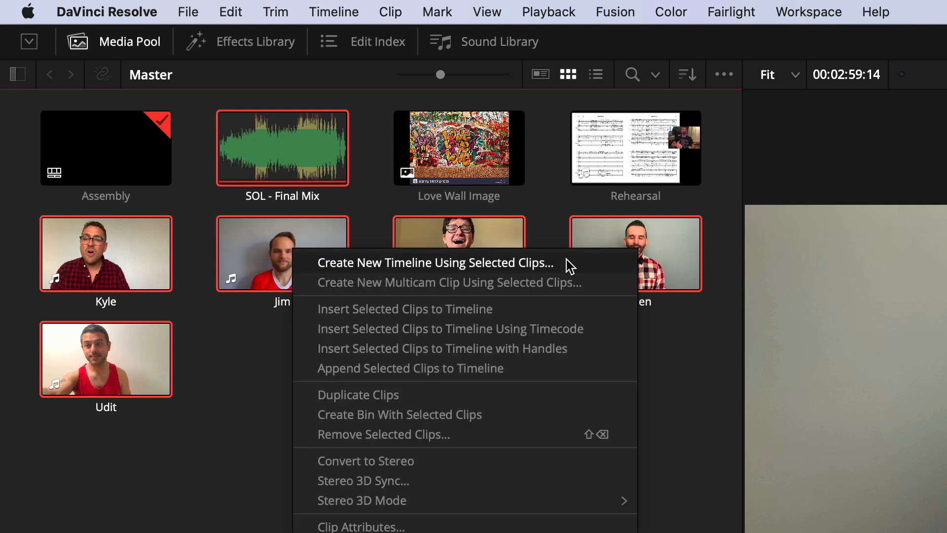
left_click(434, 262)
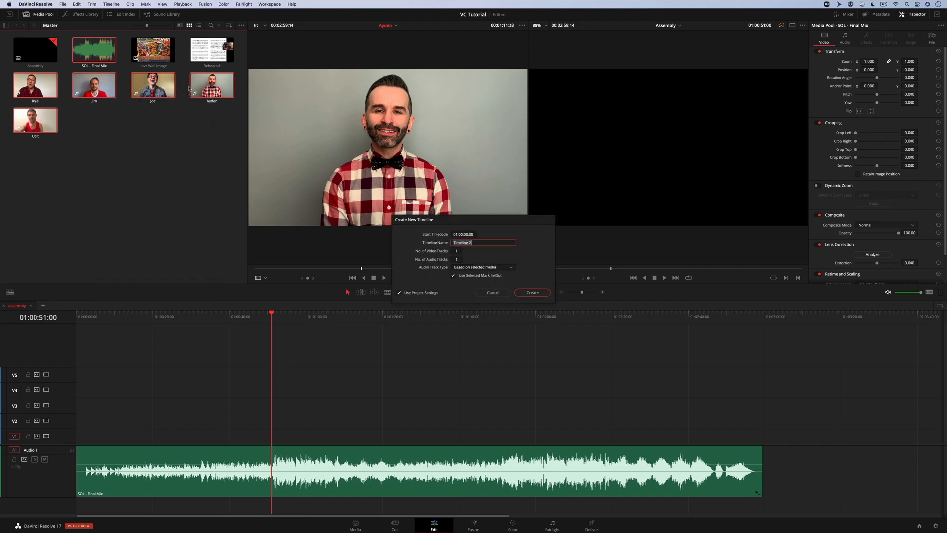
type("Sync")
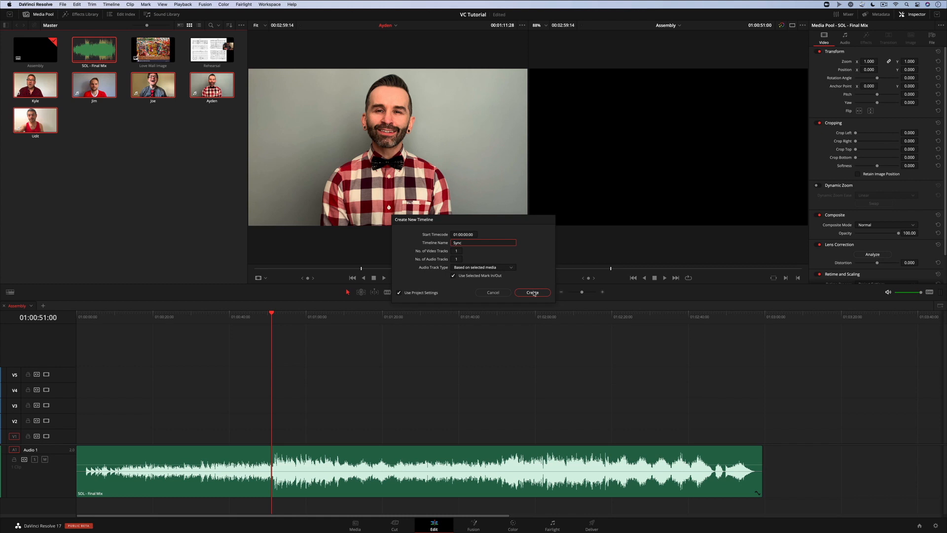
left_click(531, 292)
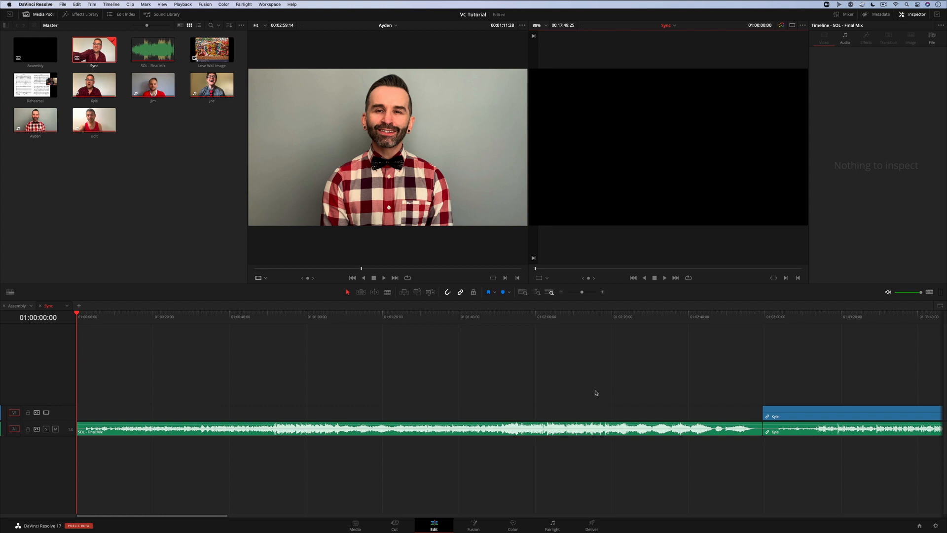
mouse_move(591, 306)
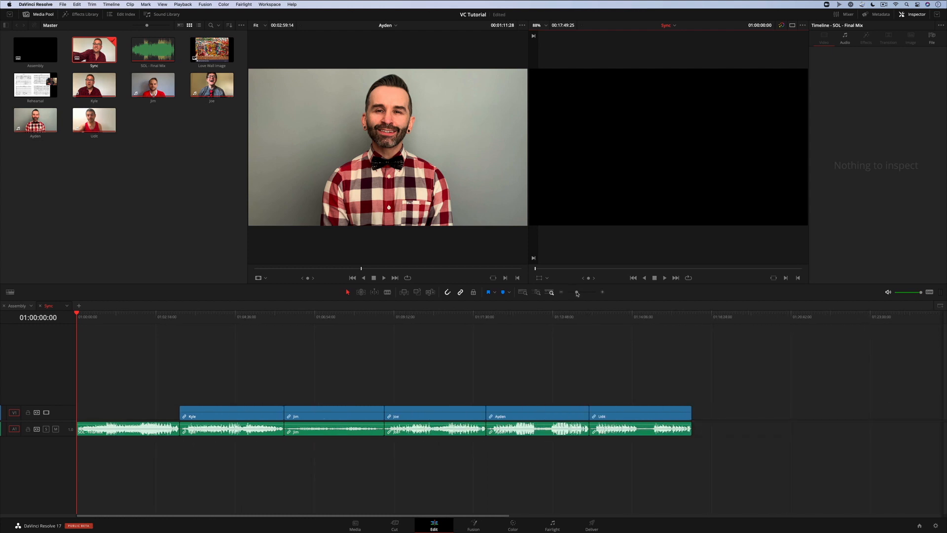
Stack the Kyle, Jim, Joe, Ayden and Udit clips on tracks V2–V6 above the final mix, then select all clips.
left_click_drag(231, 415, 203, 399)
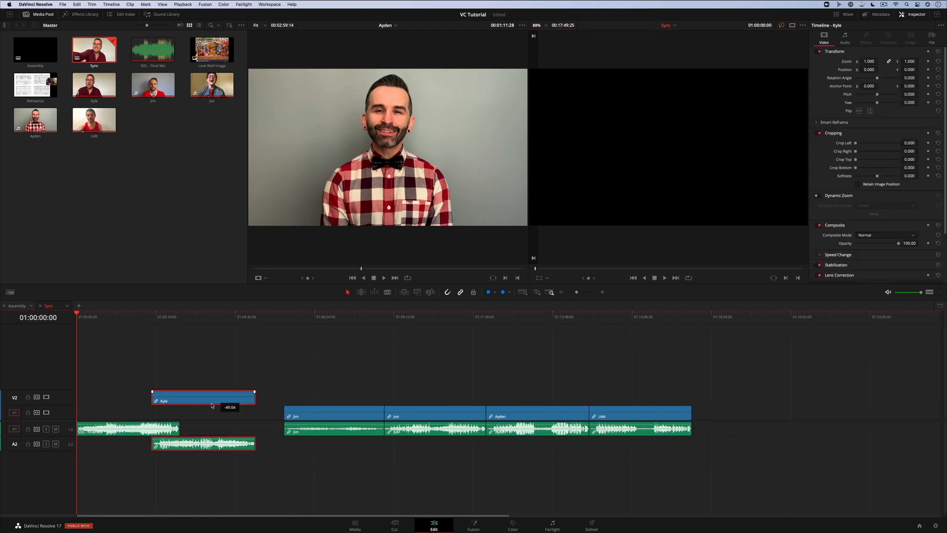
left_click_drag(202, 400, 127, 400)
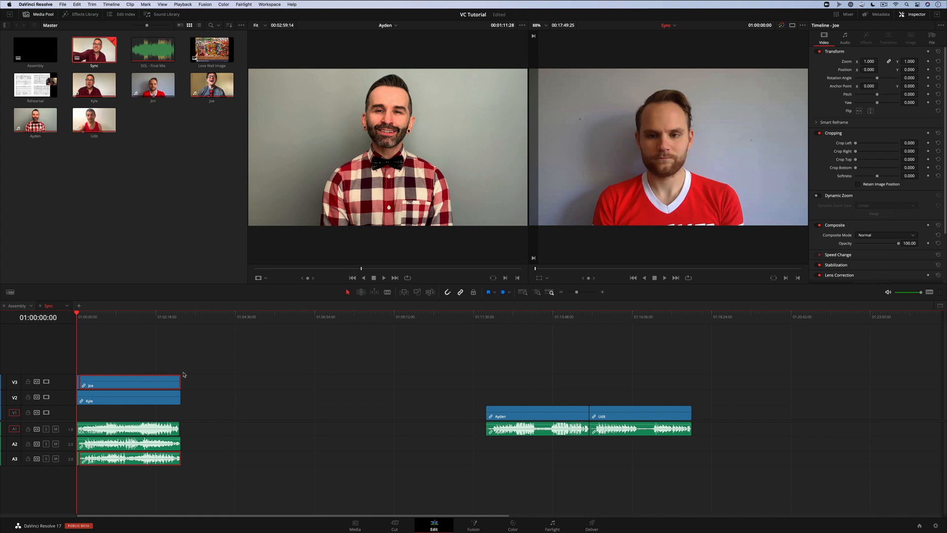
left_click_drag(131, 384, 241, 368)
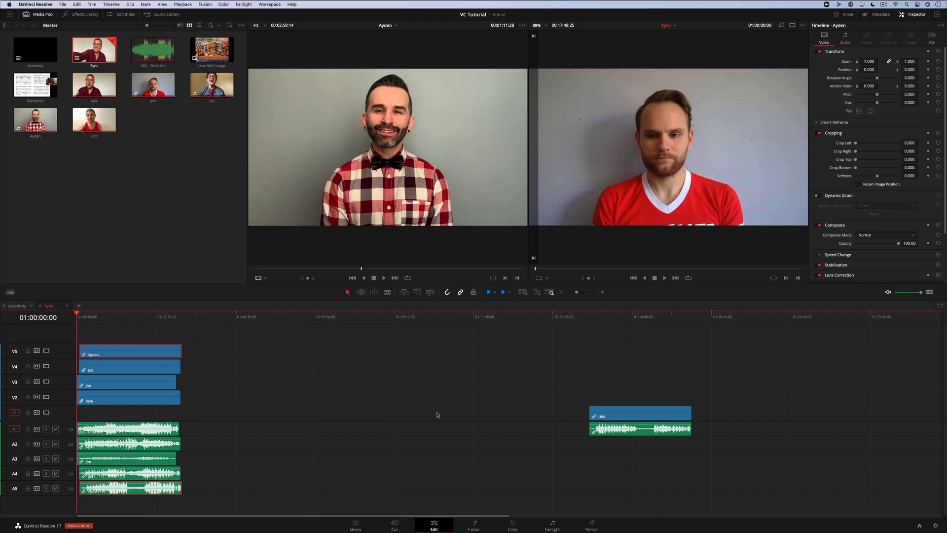
left_click_drag(641, 415, 158, 335)
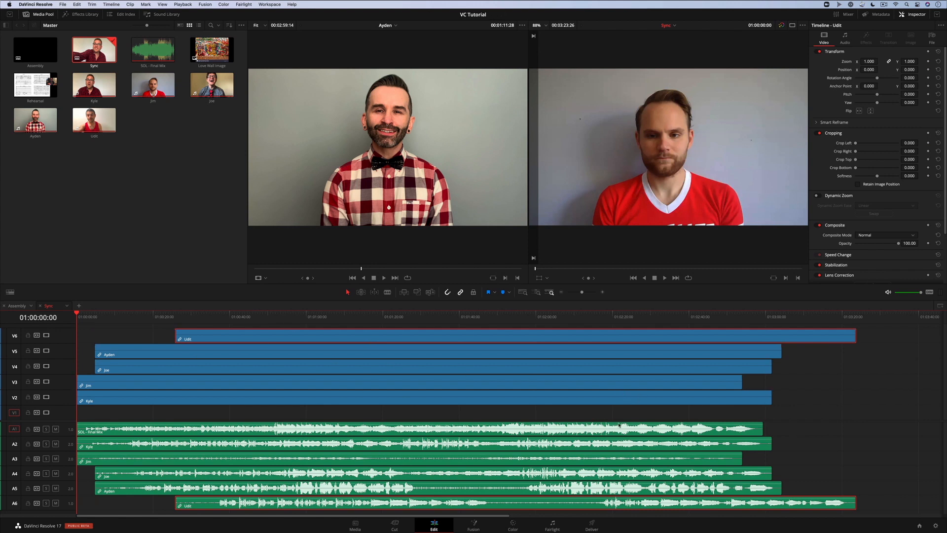
left_click(423, 429)
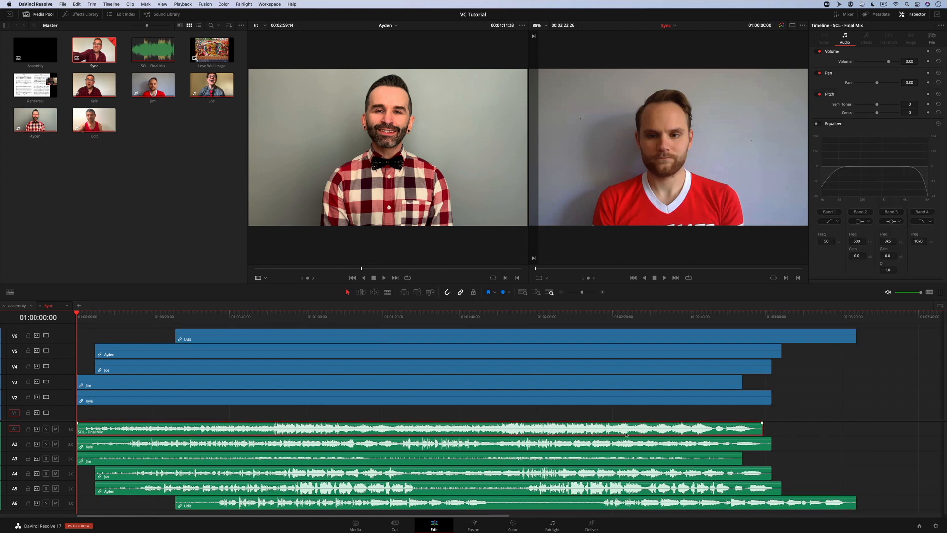
left_click(410, 385)
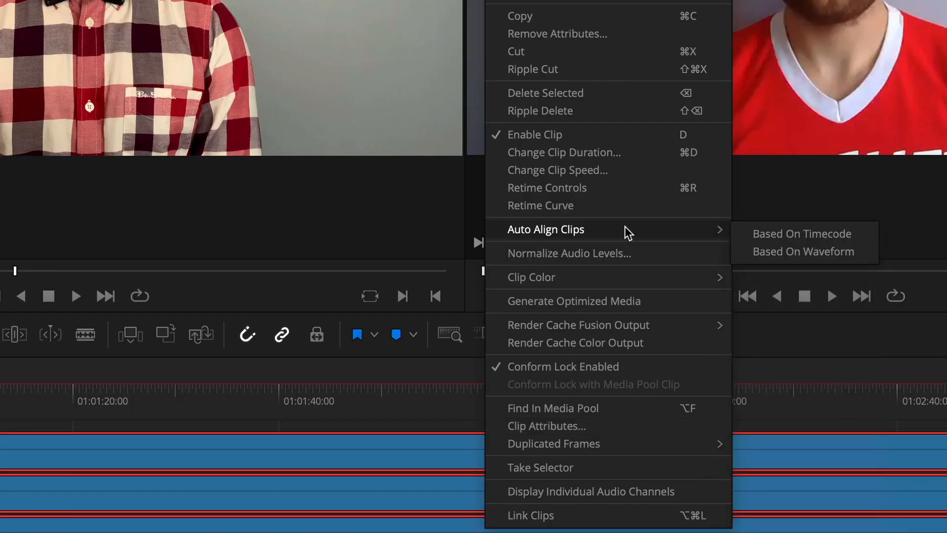
mouse_move(803, 251)
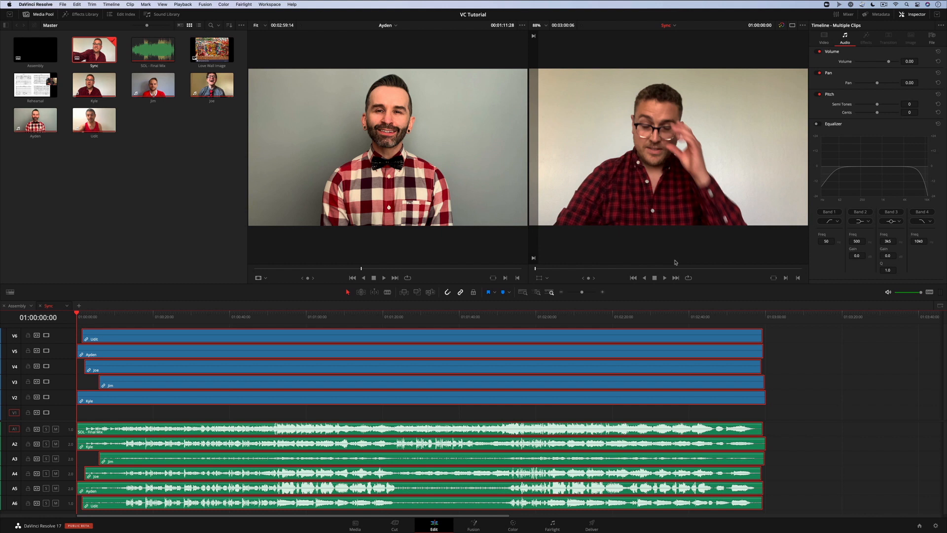
mouse_move(702, 287)
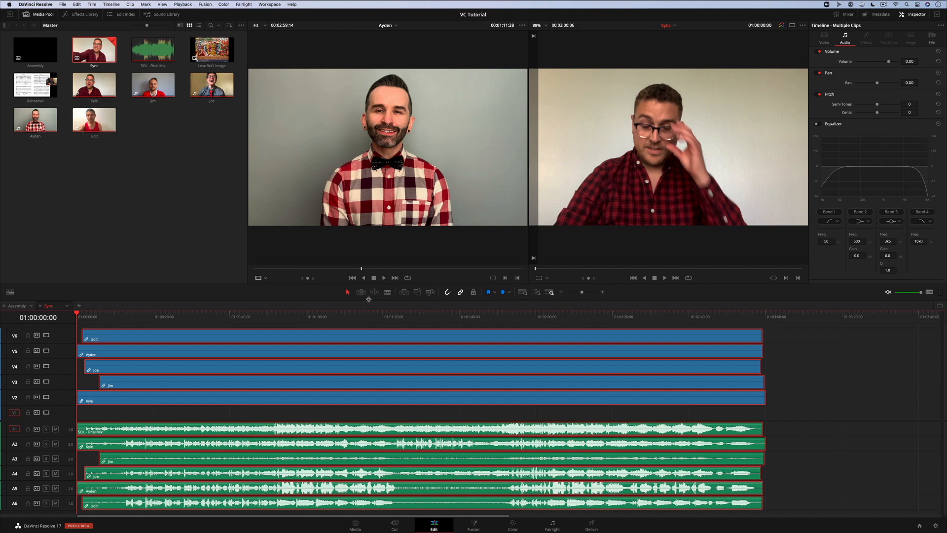
mouse_move(248, 317)
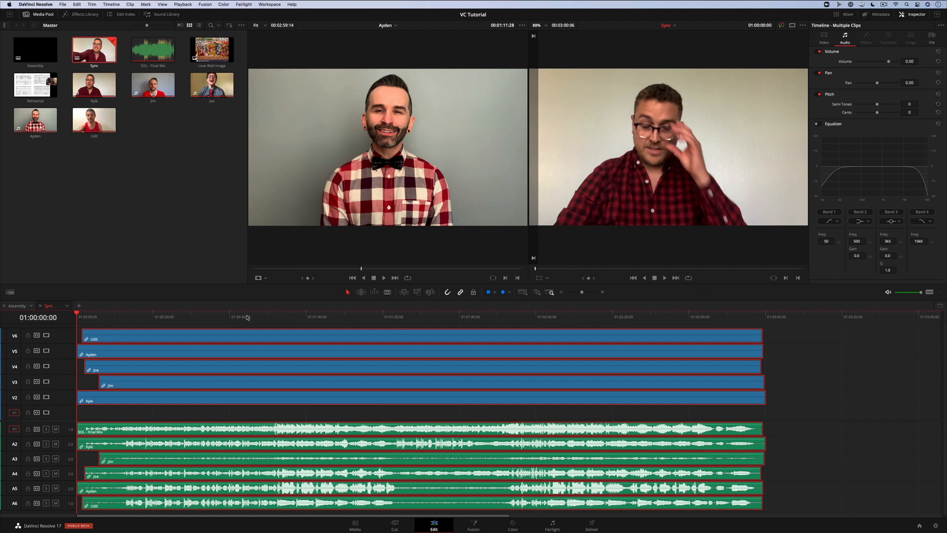
Copy the Assembly playhead timecode and move the Sync playhead to 01:00:51:00.
left_click(246, 316)
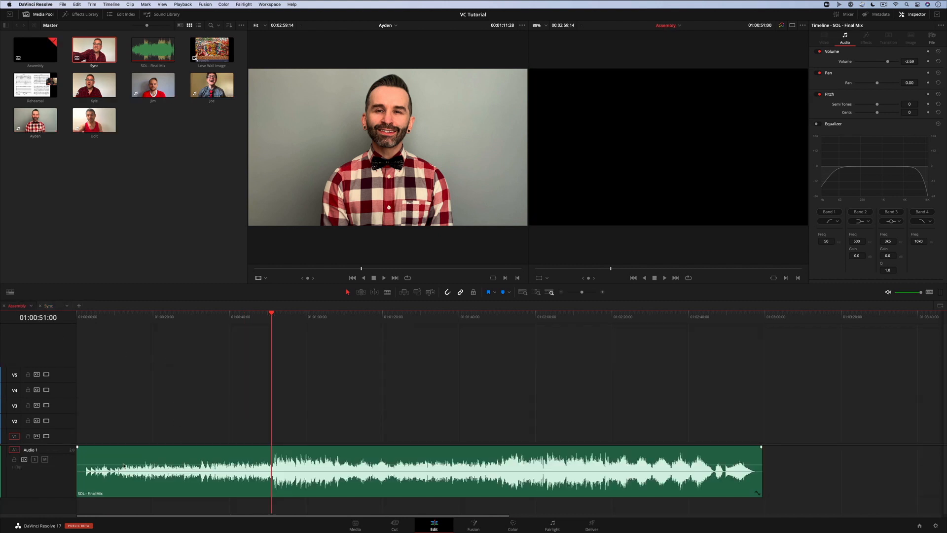
left_click(264, 314)
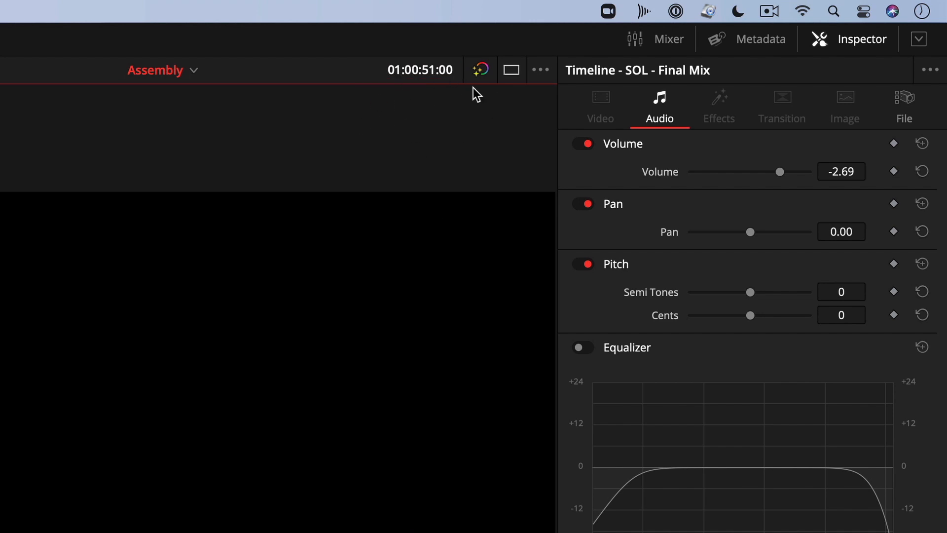
mouse_move(422, 92)
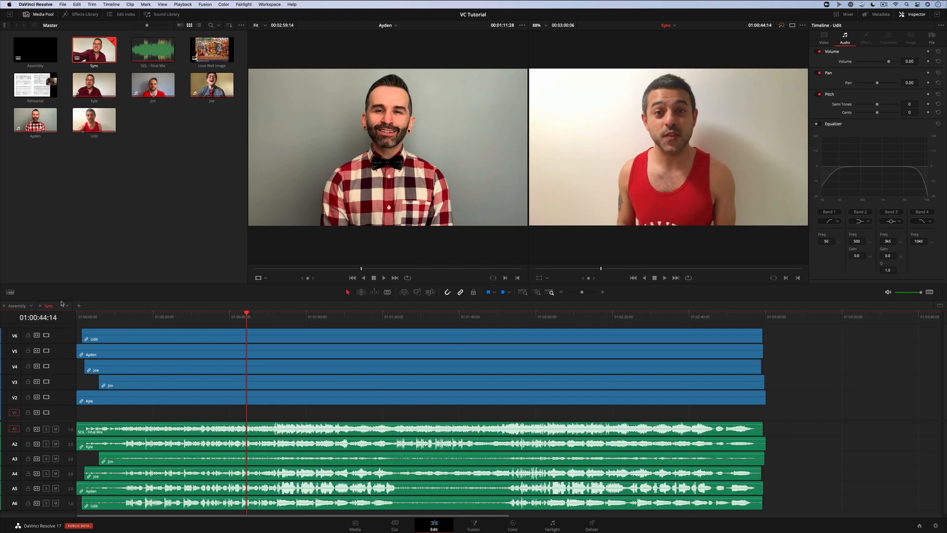
left_click(17, 304)
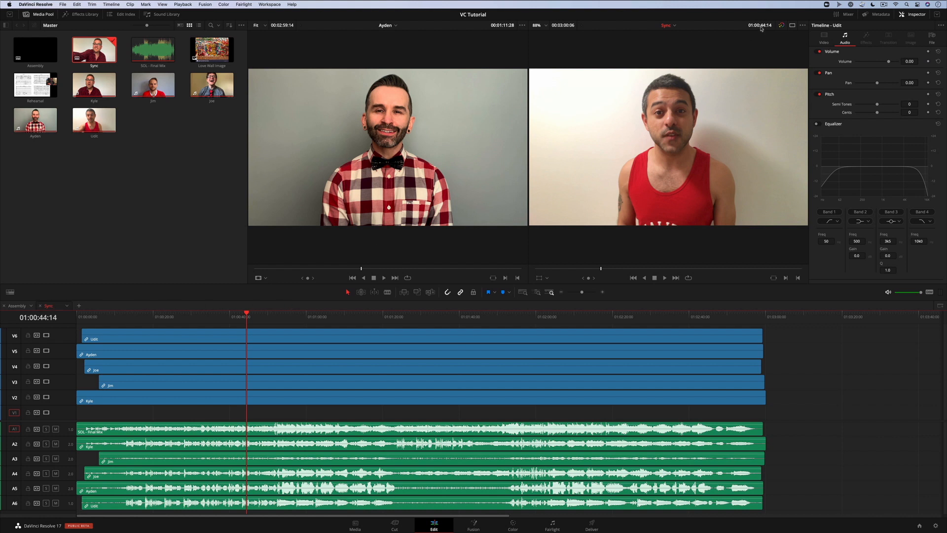
left_click(756, 25)
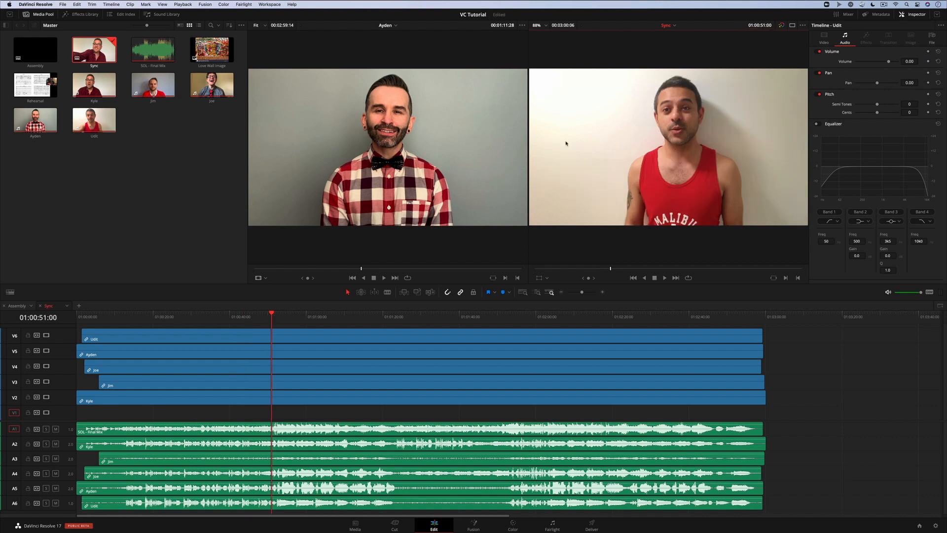
mouse_move(337, 397)
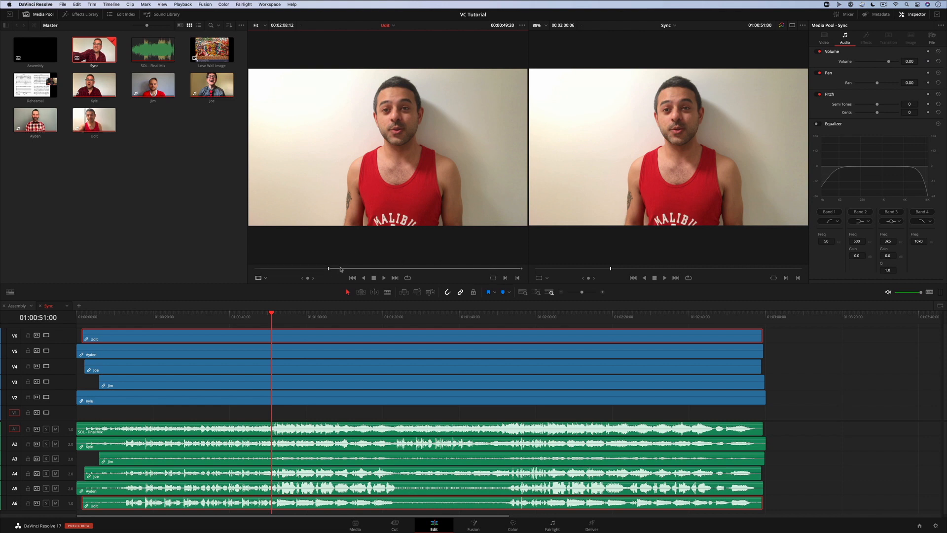
Preview Udit's synced footage and overwrite it onto V2 of the Assembly timeline at the playhead.
left_click_drag(329, 268, 345, 267)
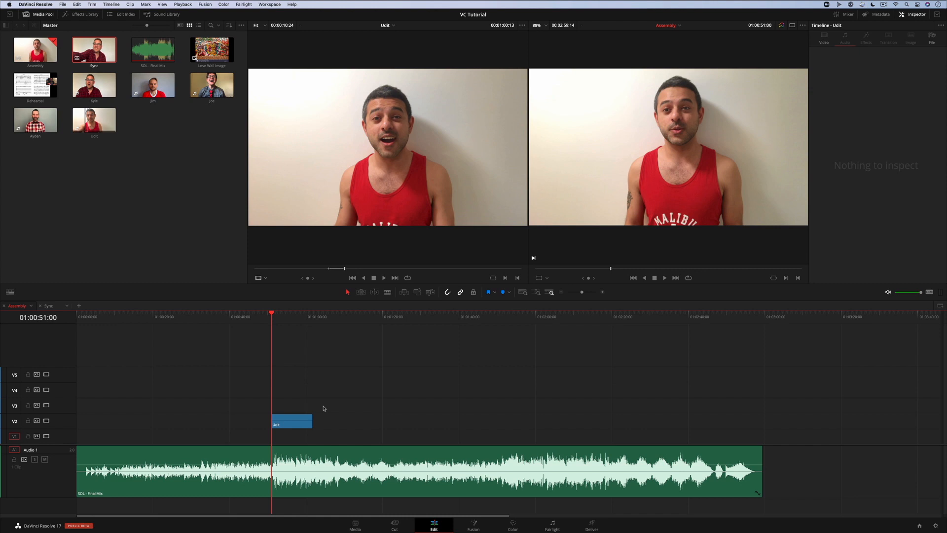
left_click(664, 277)
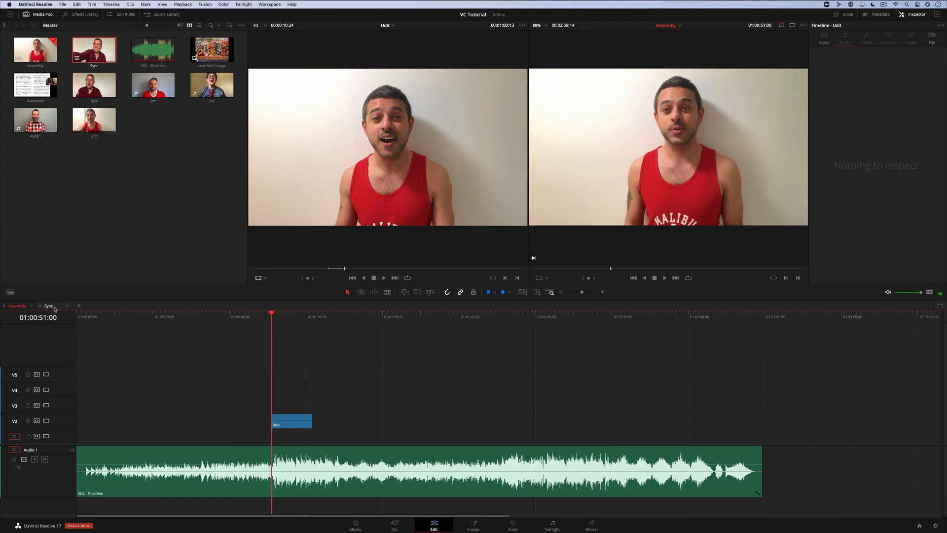
Stack the Ayden and Joe clips above Udit's at 01:00:51:00 and load Kyle's footage in the viewer.
left_click(48, 305)
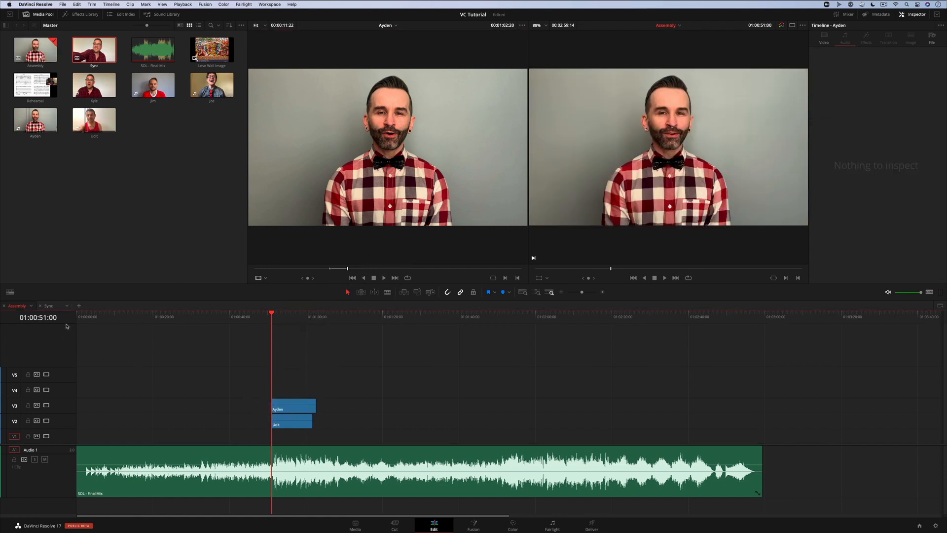
left_click(664, 277)
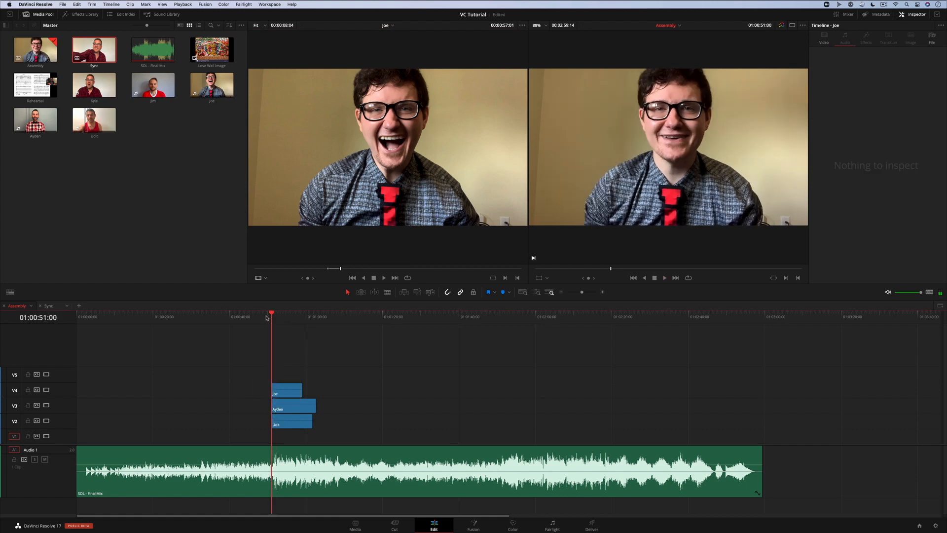
left_click(48, 306)
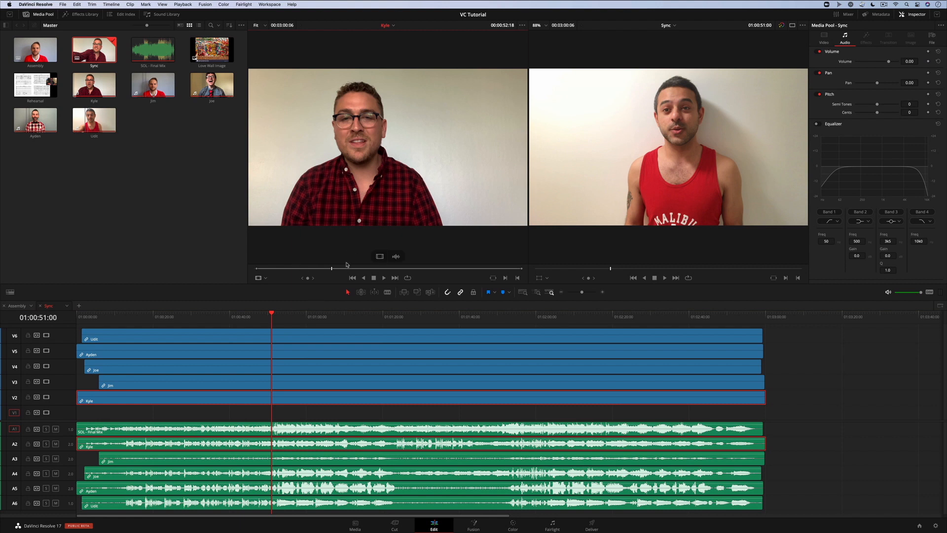
left_click_drag(331, 268, 364, 268)
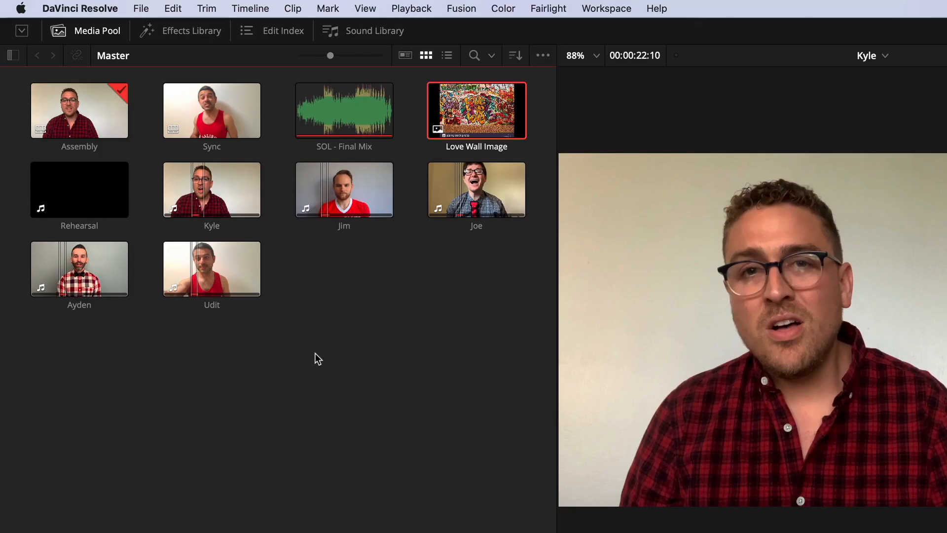
Apply the Video Collage Open FX filter to the Kyle clip and show its effect settings.
left_click(192, 31)
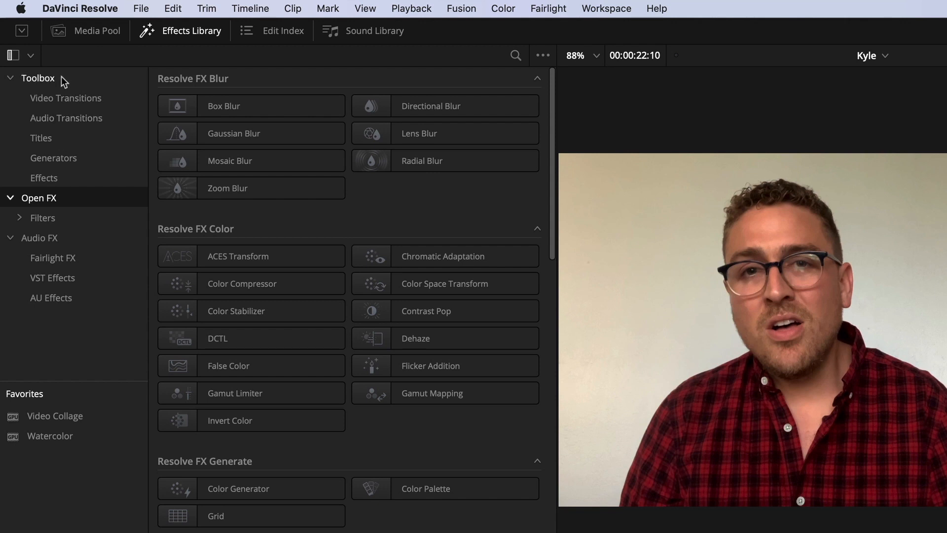
mouse_move(63, 107)
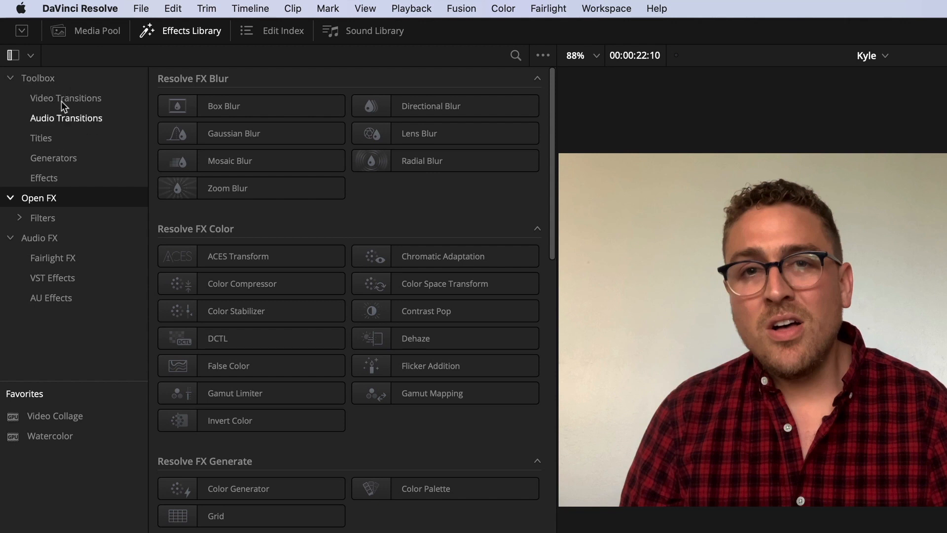
left_click(43, 177)
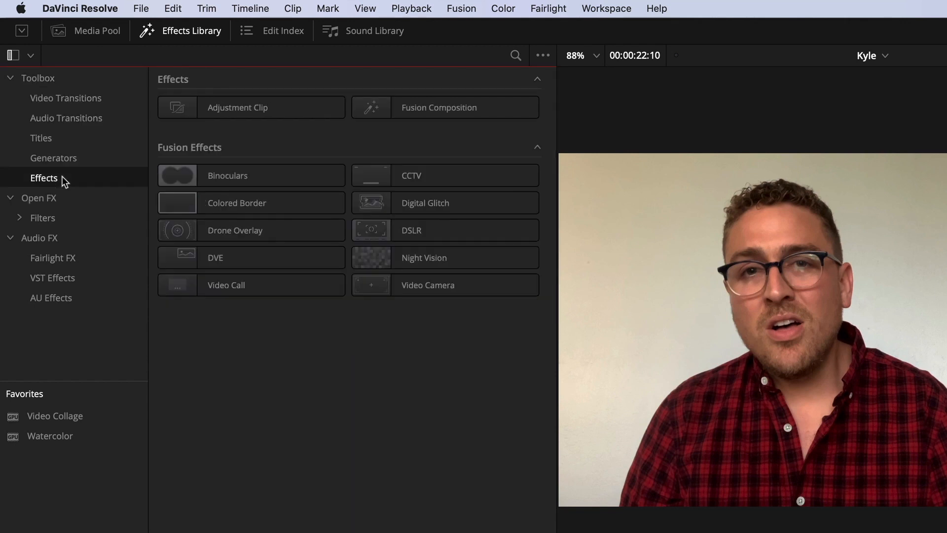
left_click(38, 197)
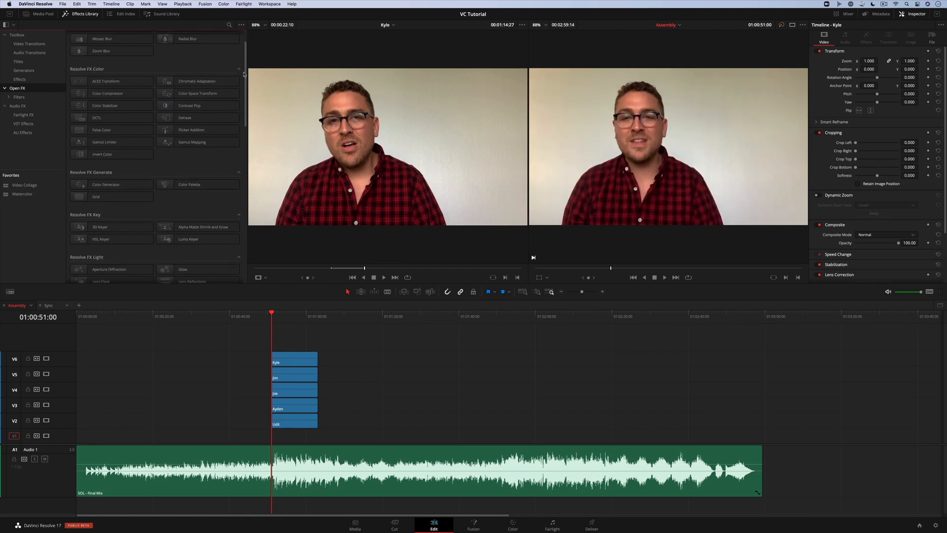
scroll("down", 3)
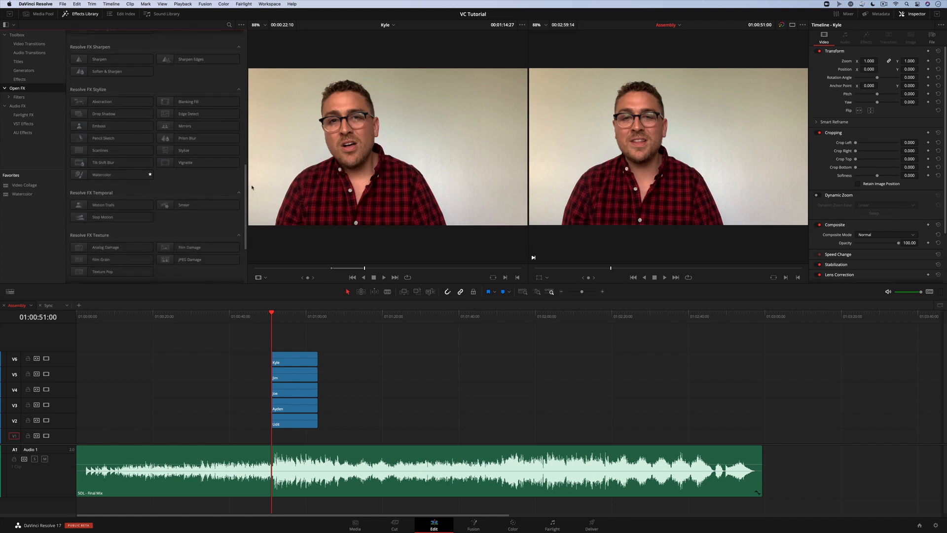
scroll("down", 3)
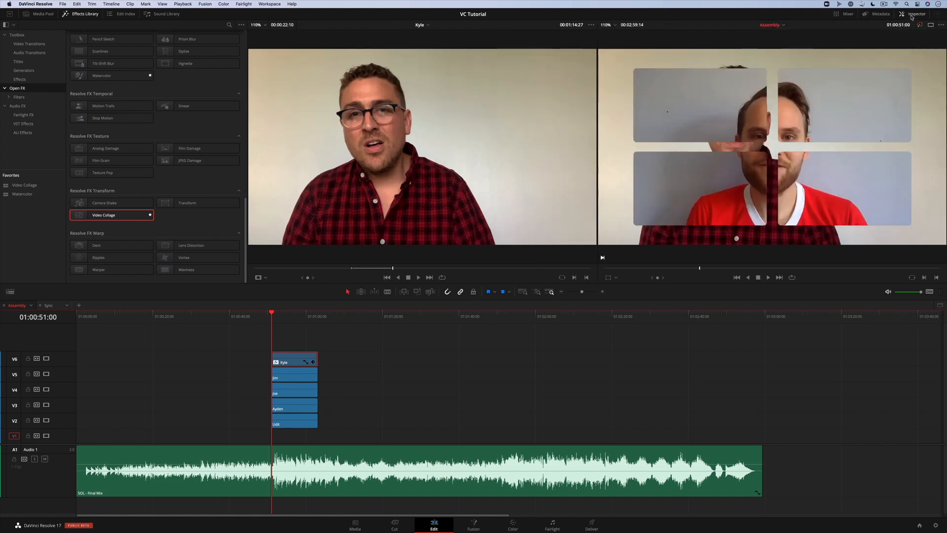
left_click(915, 13)
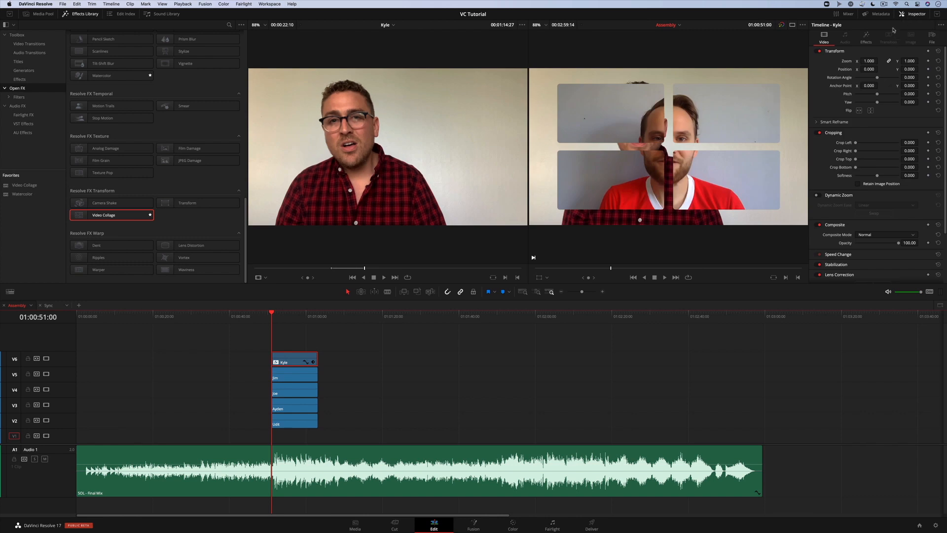
left_click(866, 42)
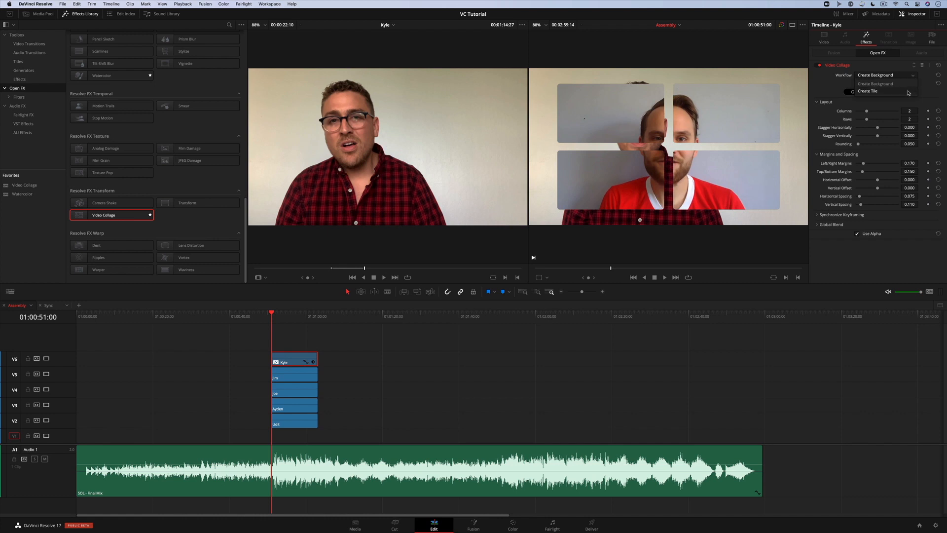
Set Workflow to Create Tile with Preview Layout on, square corners, wider tile gaps and adjusted margins.
left_click(884, 75)
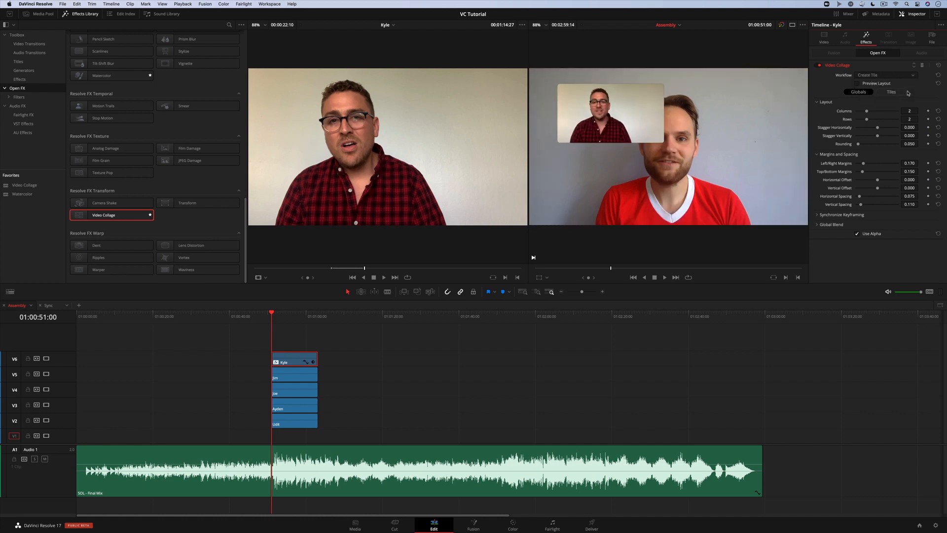
left_click(857, 83)
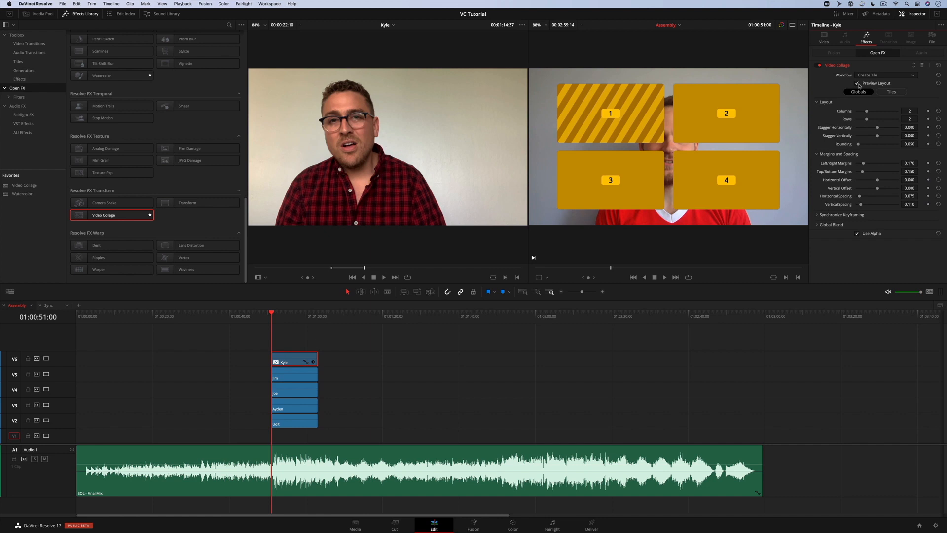
mouse_move(865, 114)
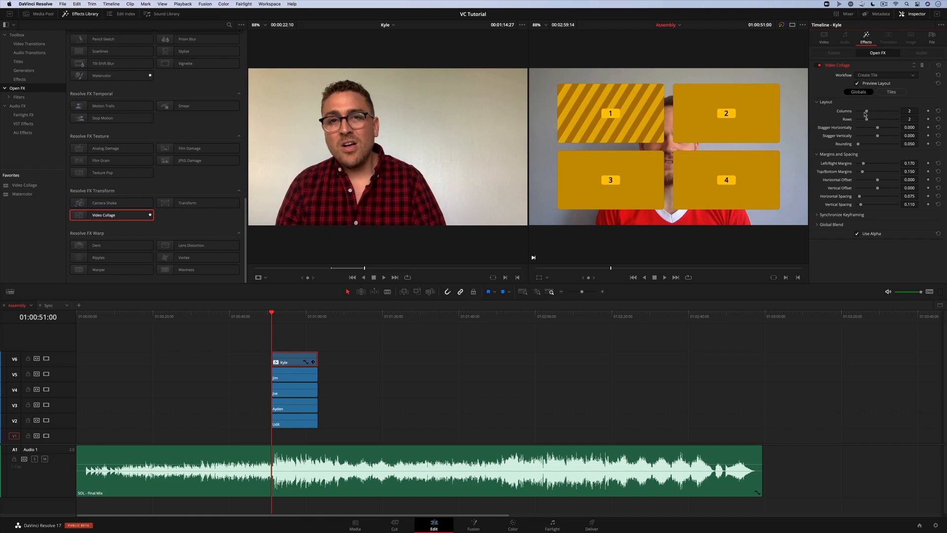
left_click(916, 111)
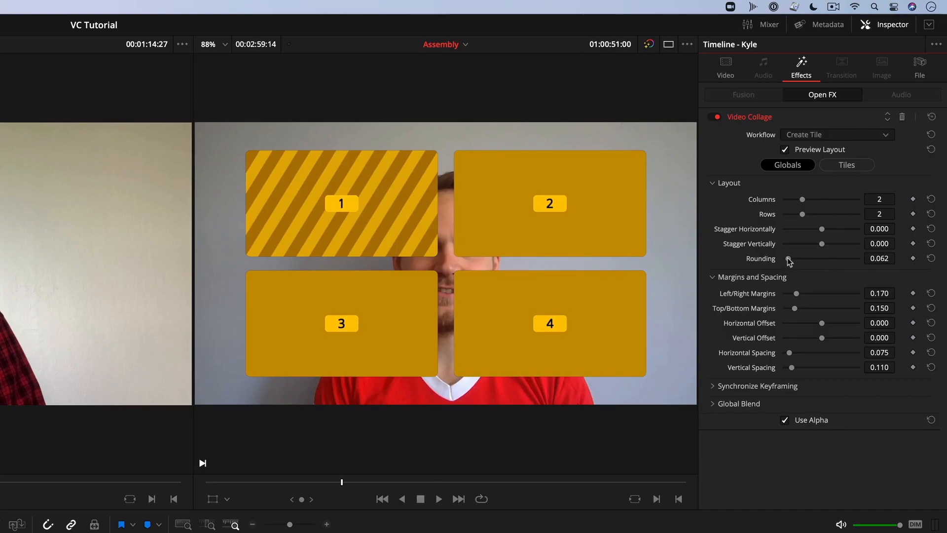
left_click_drag(800, 258, 783, 257)
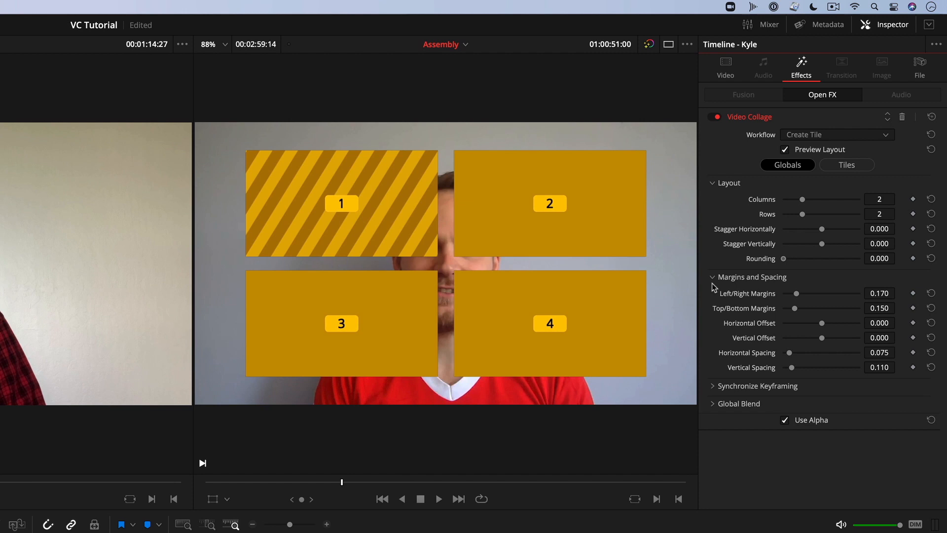
left_click_drag(797, 293, 796, 293)
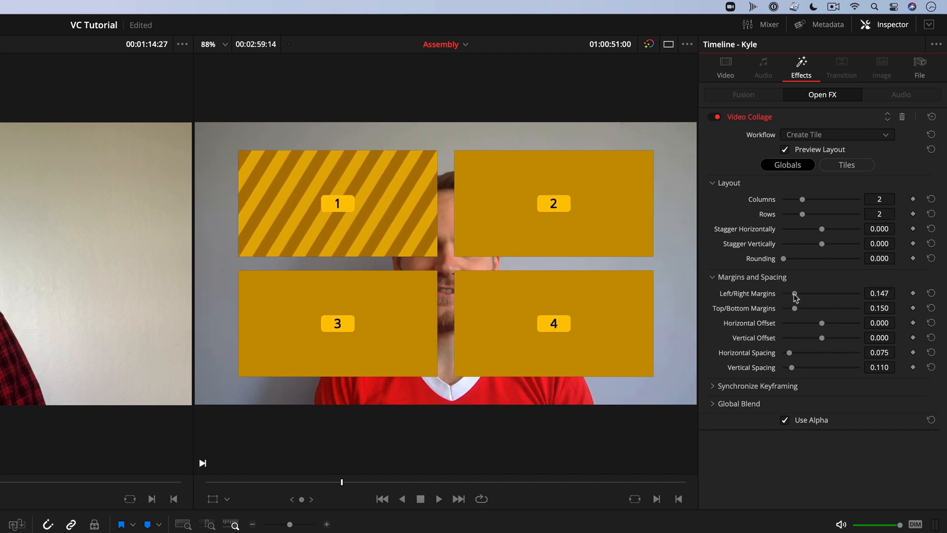
left_click_drag(794, 308, 800, 307)
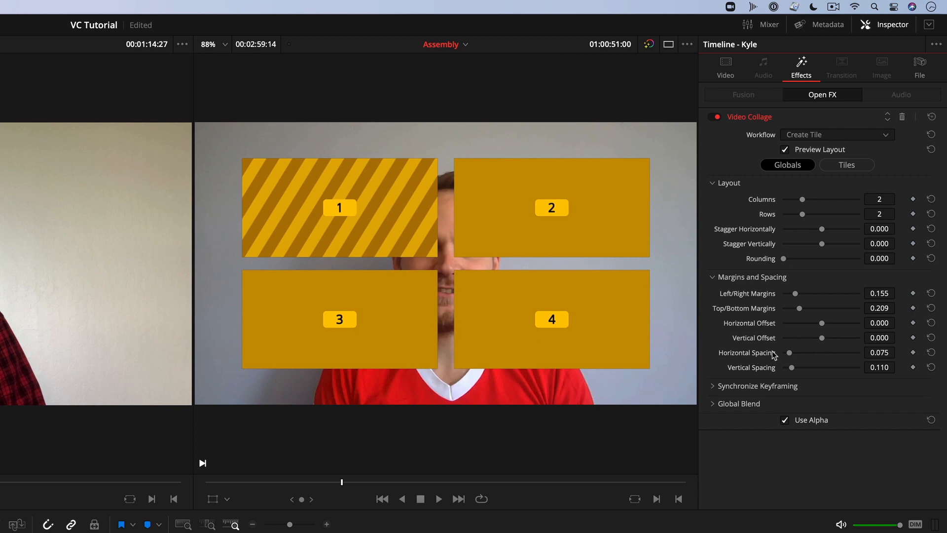
left_click_drag(789, 354, 801, 353)
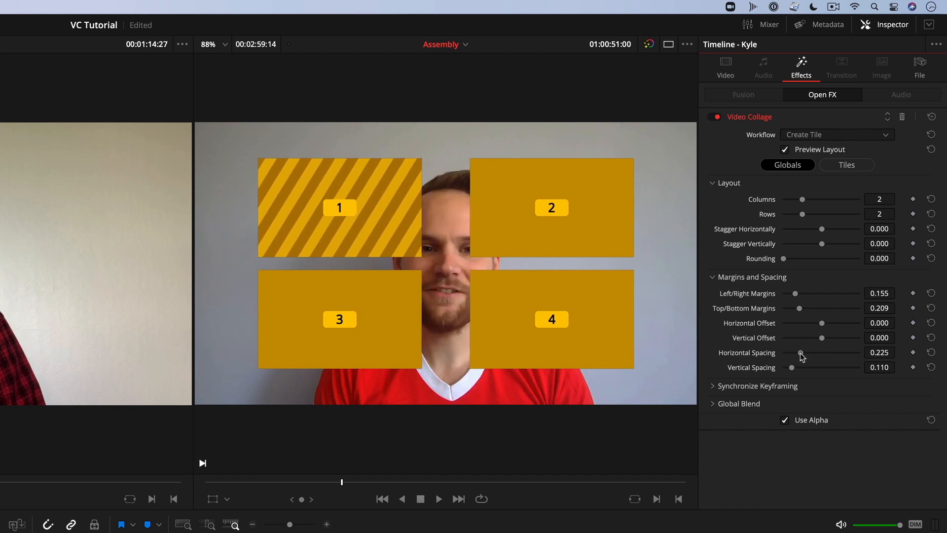
left_click_drag(800, 367, 792, 367)
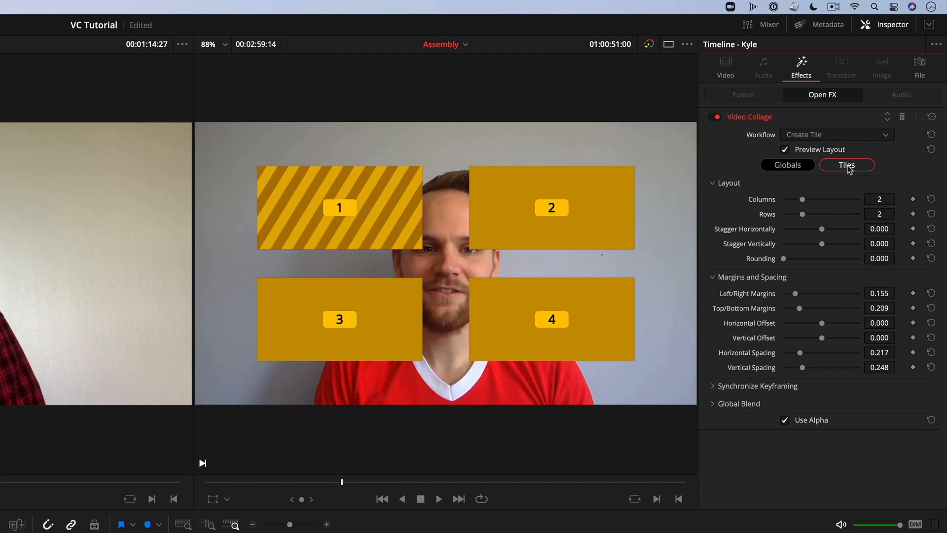
left_click(787, 165)
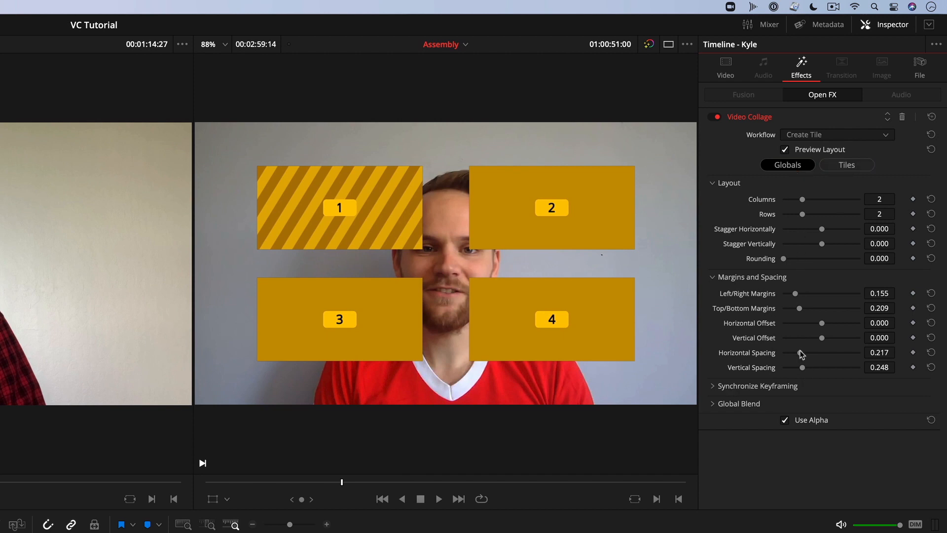
mouse_move(797, 300)
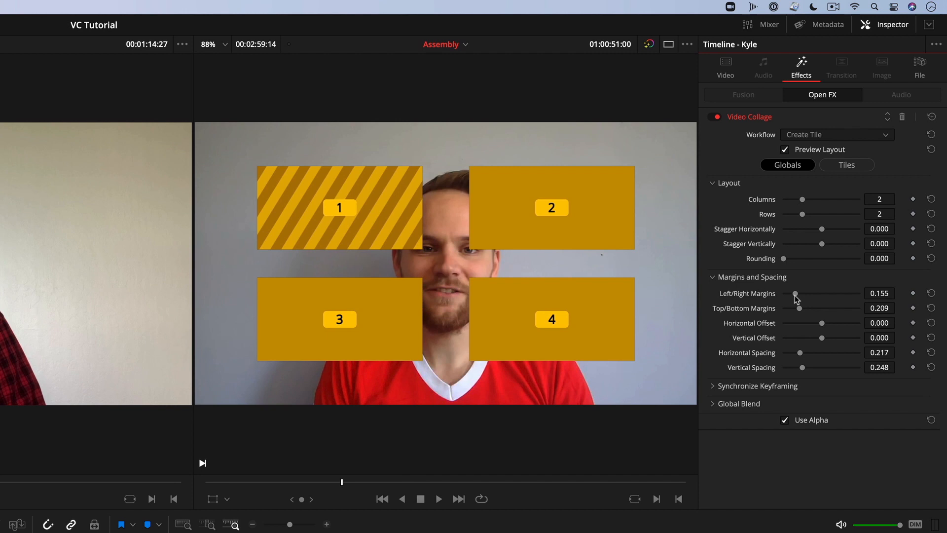
left_click_drag(798, 308, 790, 308)
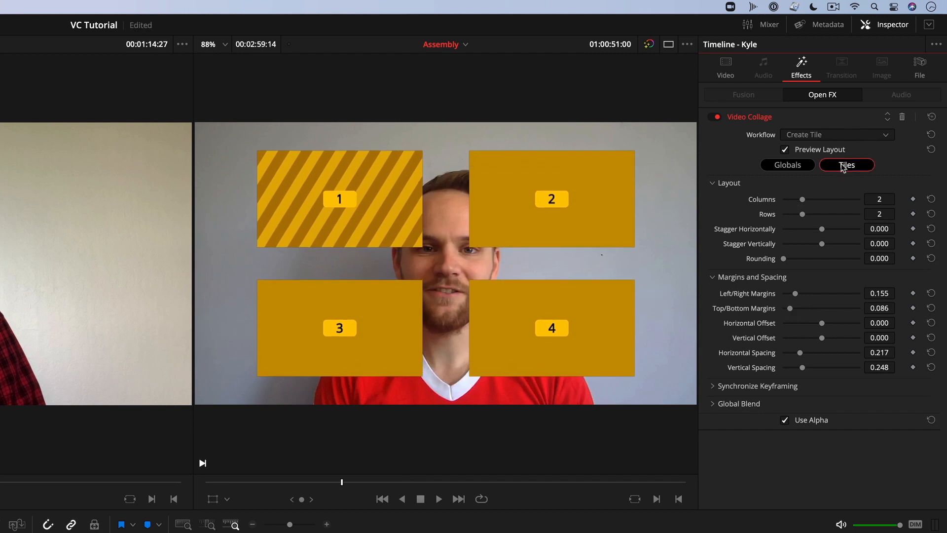
Switch to the per-tile settings and expand Tile 1's custom size and shape options.
left_click(787, 165)
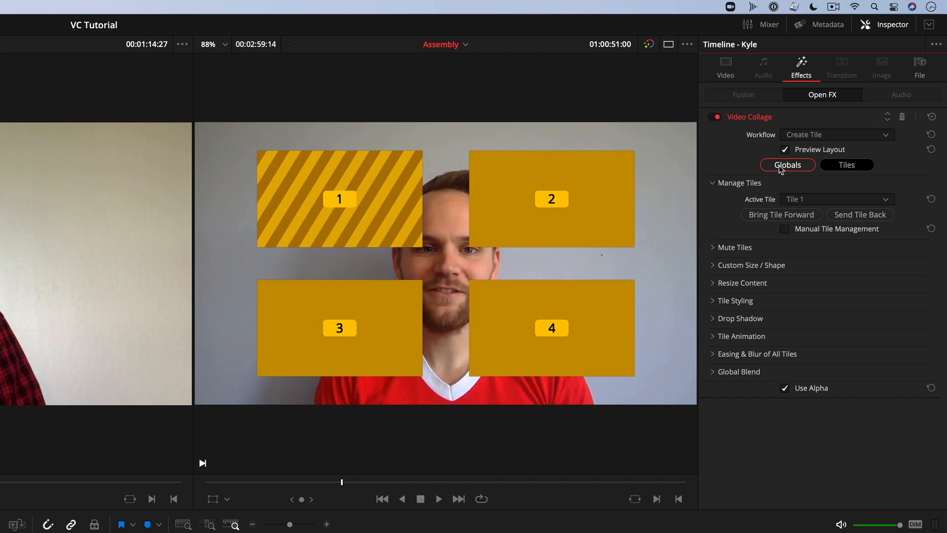
left_click(847, 164)
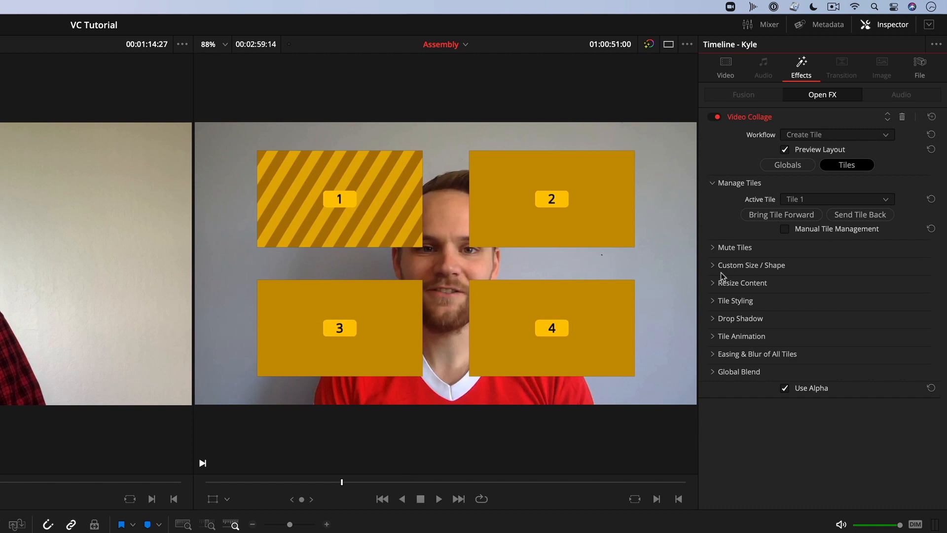
mouse_move(719, 272)
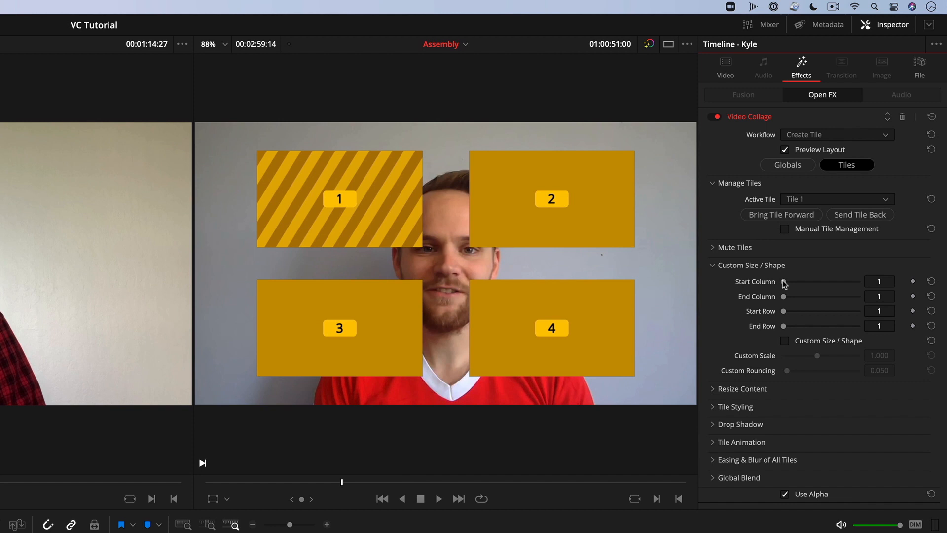
mouse_move(785, 301)
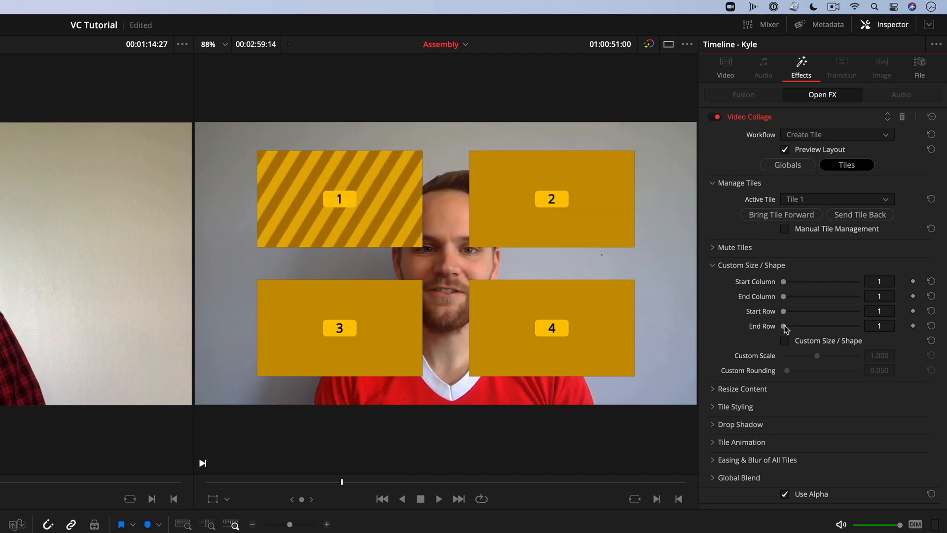
left_click_drag(785, 326, 859, 325)
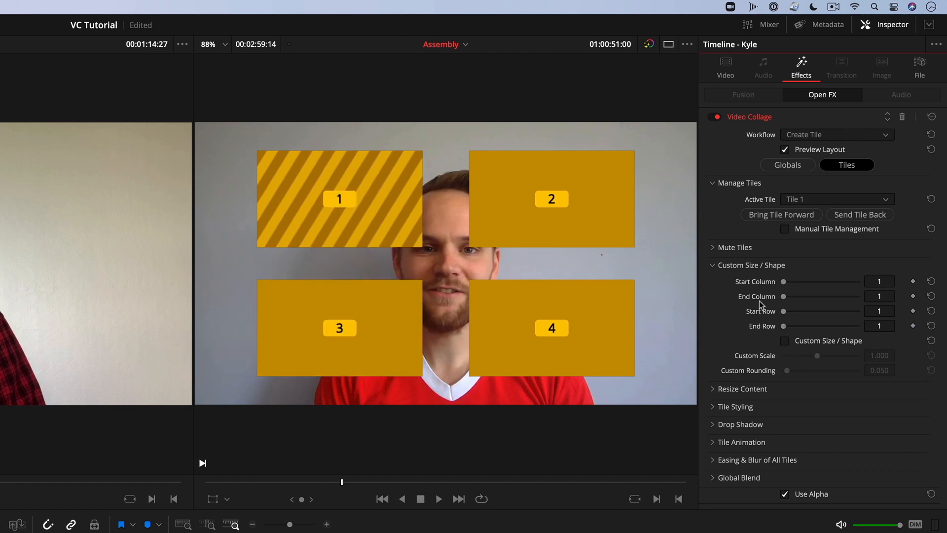
Style the tiles red with a 0.029 border and a drop shadow blur of about 0.55.
left_click(735, 405)
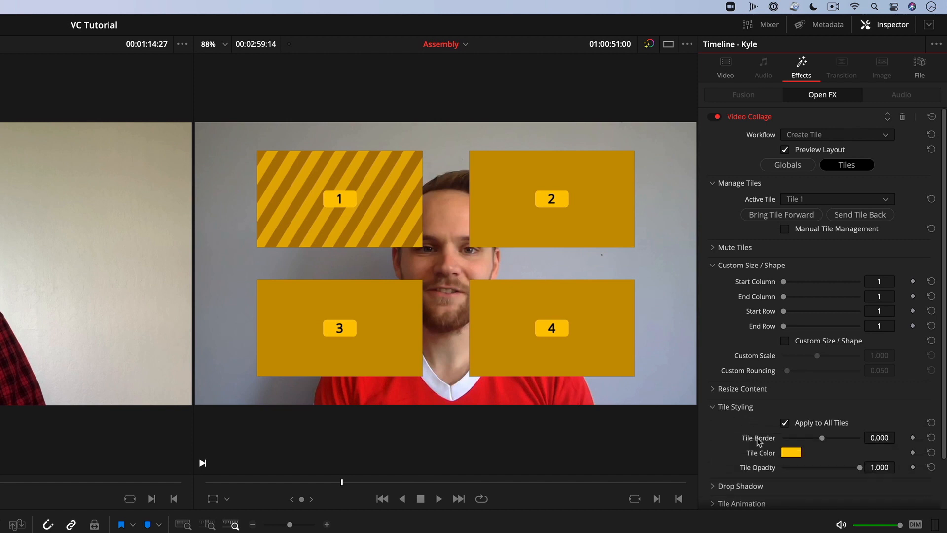
left_click(790, 452)
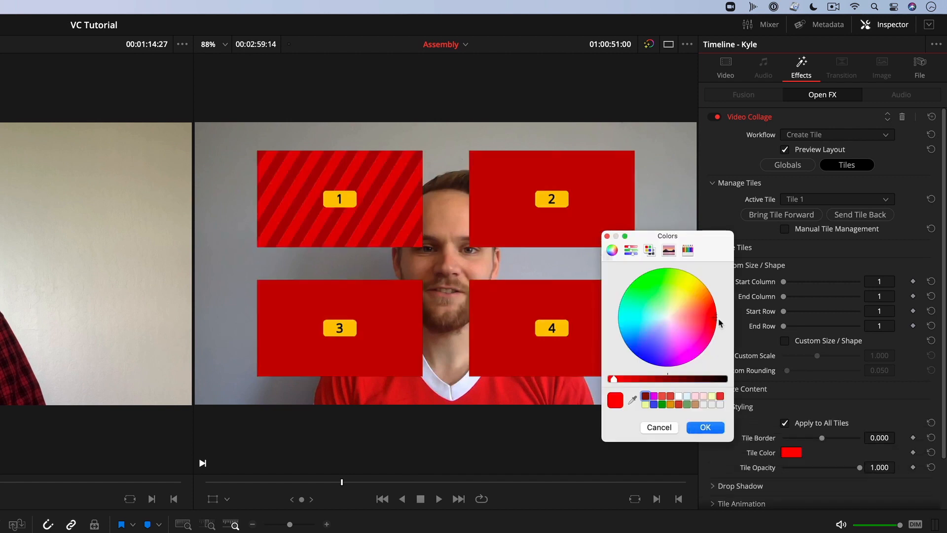
left_click_drag(613, 378, 658, 379)
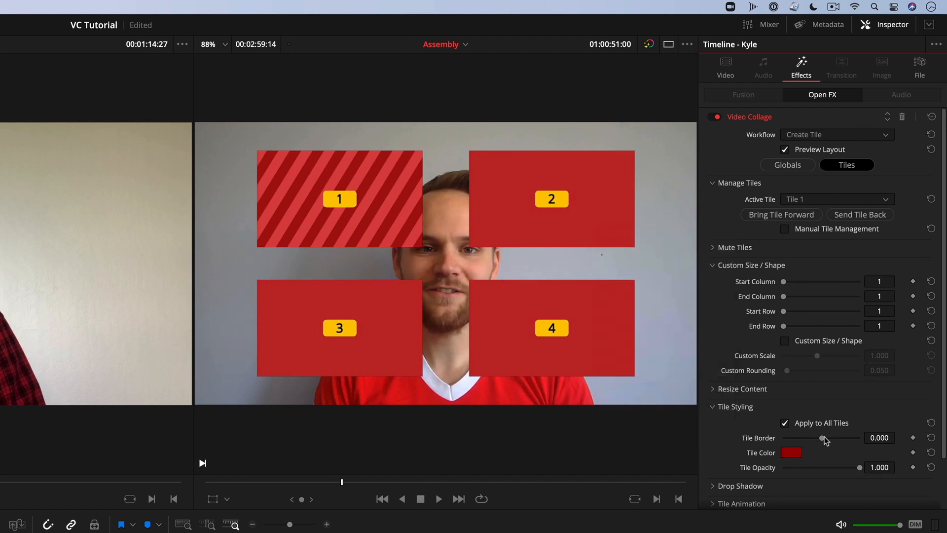
left_click_drag(821, 438, 828, 438)
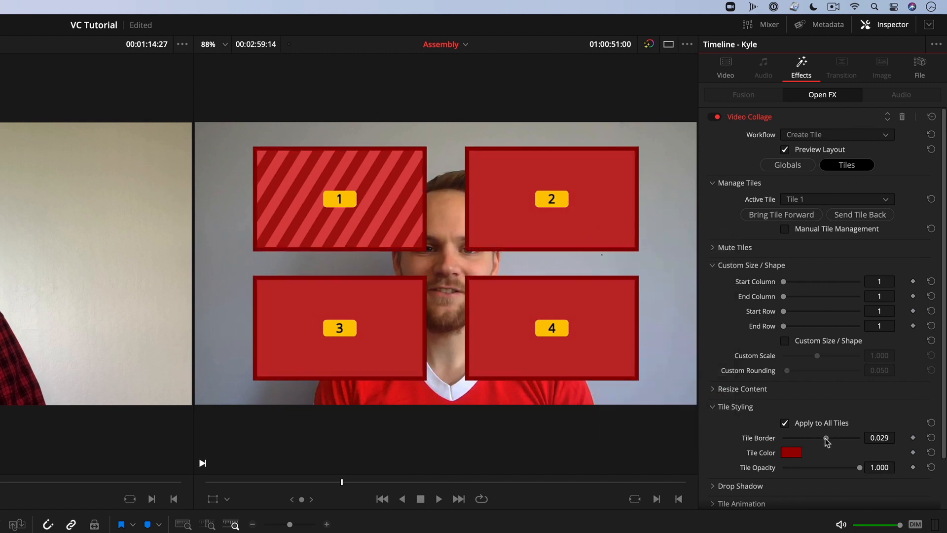
scroll("down", 3)
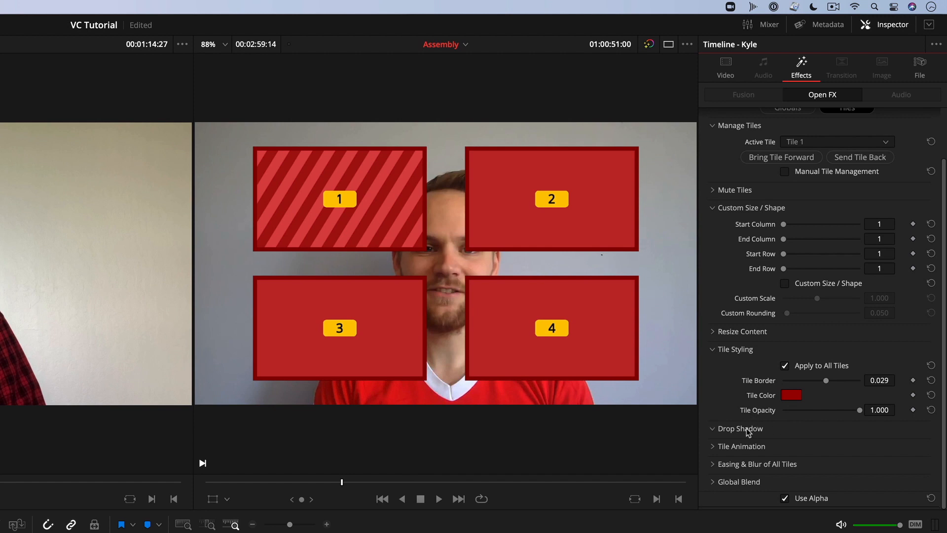
left_click(740, 428)
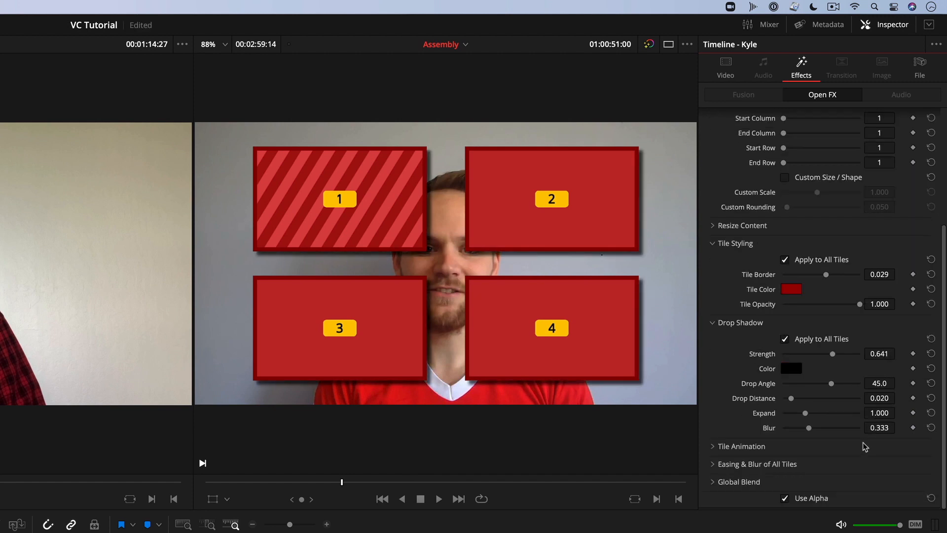
left_click_drag(809, 427, 825, 427)
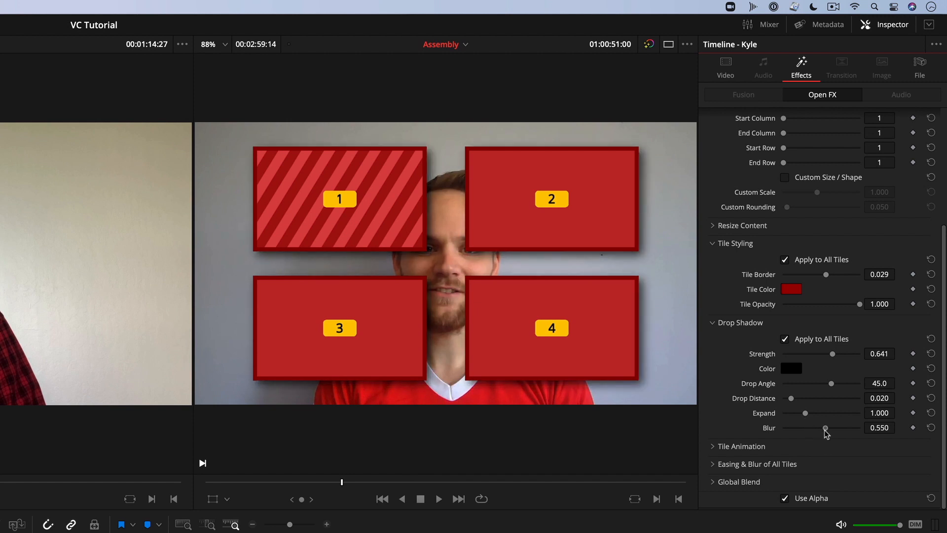
left_click_drag(827, 427, 824, 427)
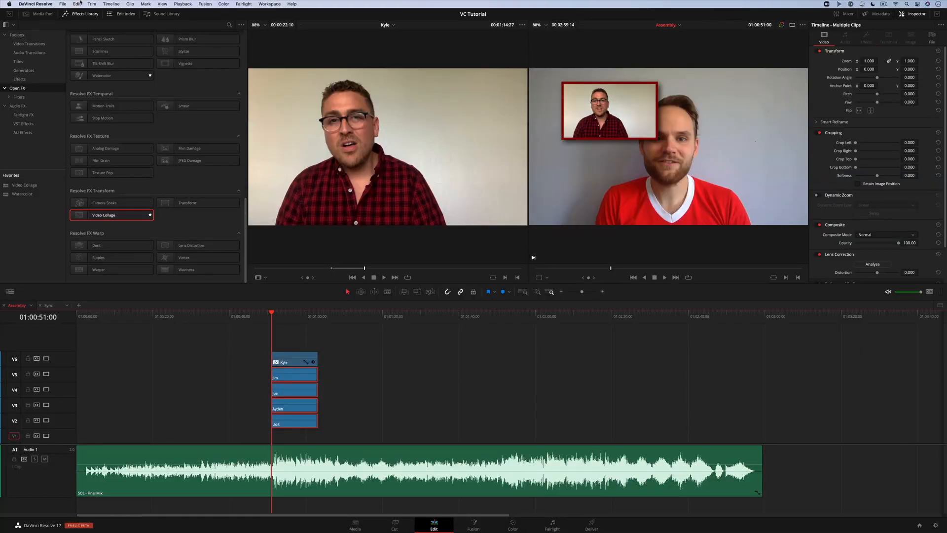
Paste only the Plugins attributes onto the other singer clips to copy the collage effect.
left_click(79, 4)
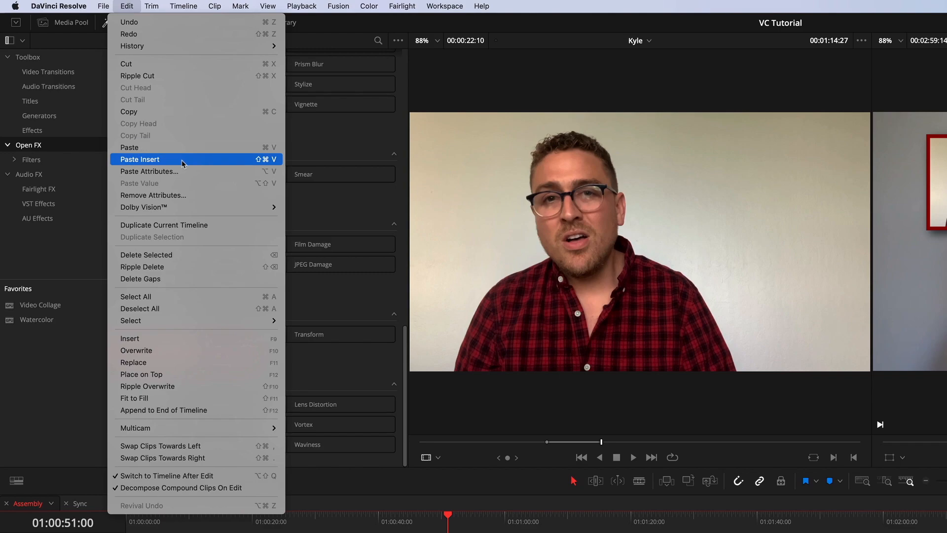
left_click(149, 171)
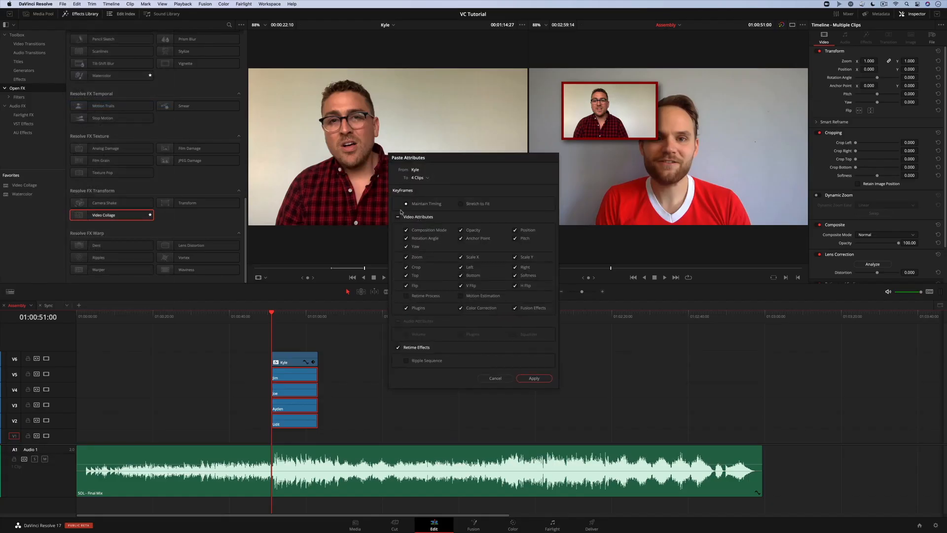
left_click(400, 216)
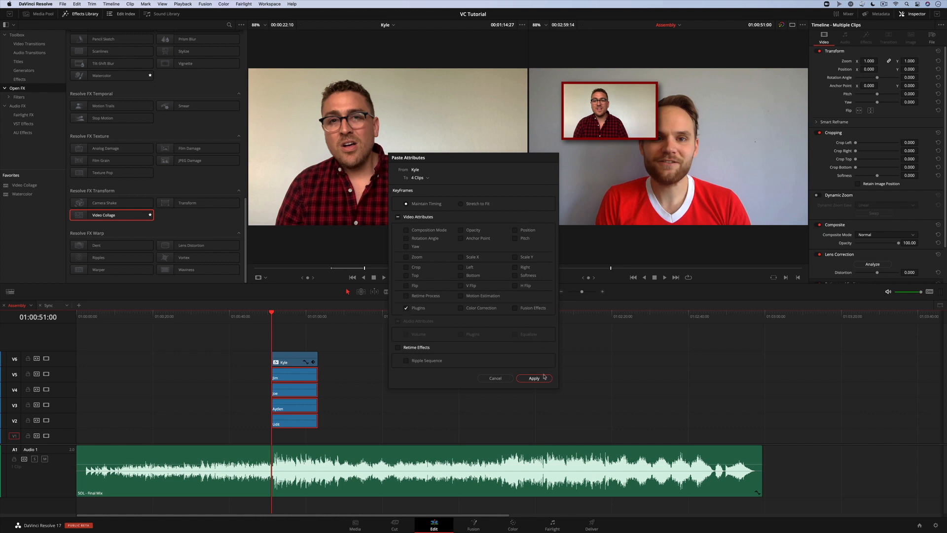
left_click(534, 377)
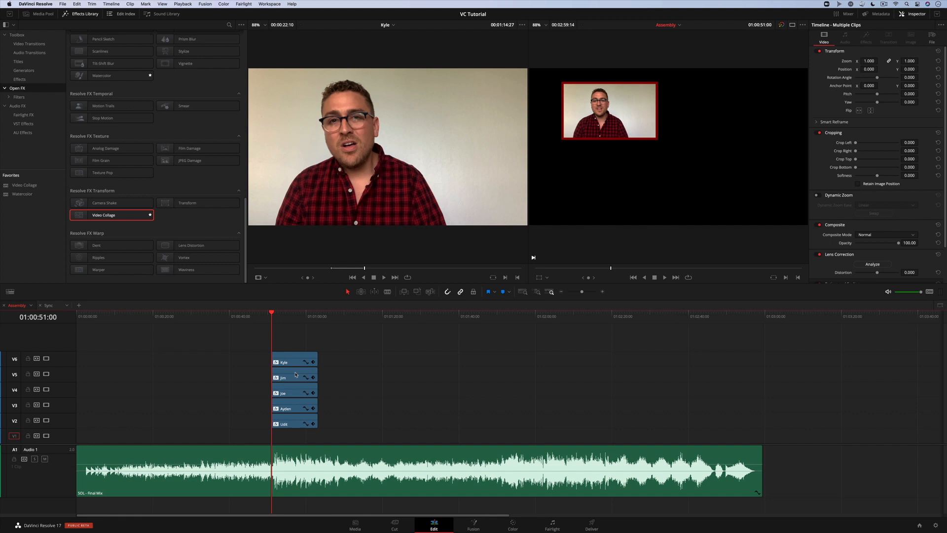
Assign the second singer to Tile 3, select the bottom clip and bring up the Media Pool.
left_click(293, 378)
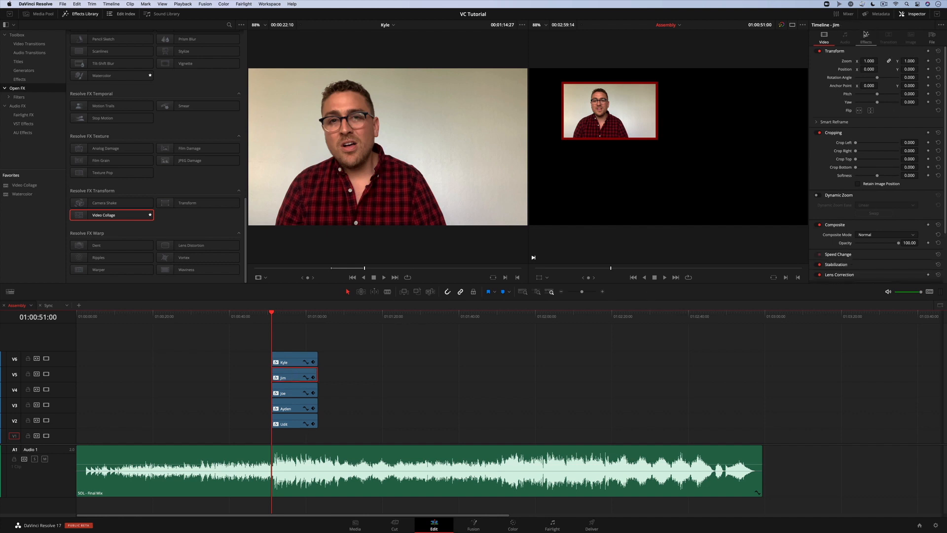
left_click(865, 38)
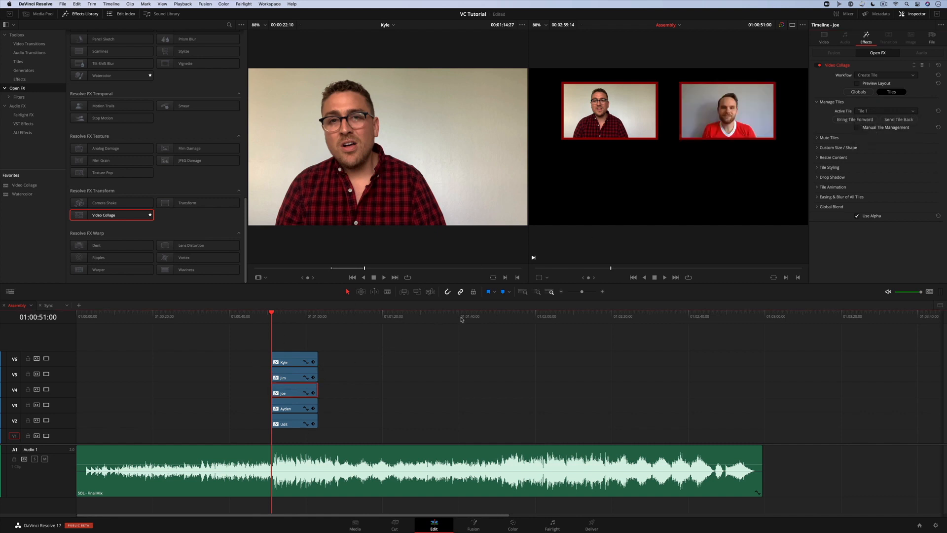
left_click(885, 110)
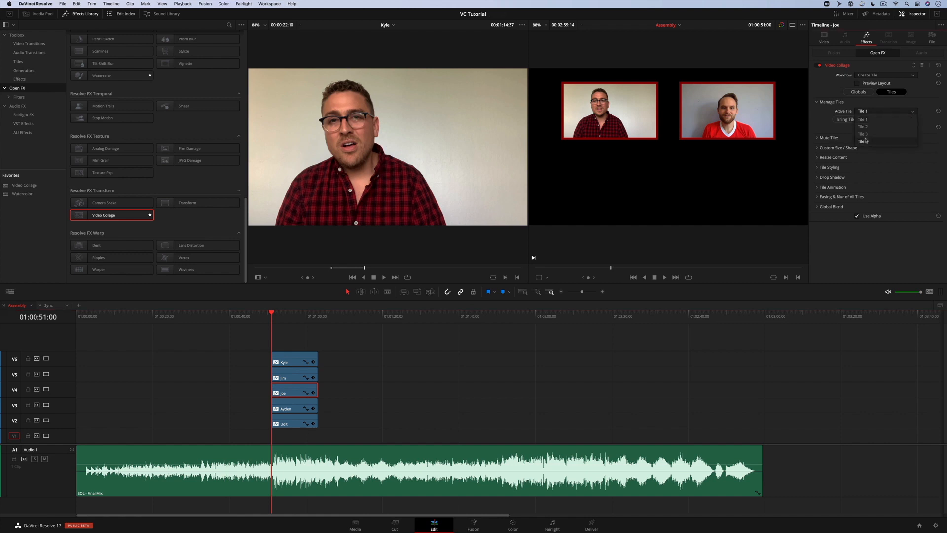
left_click(862, 134)
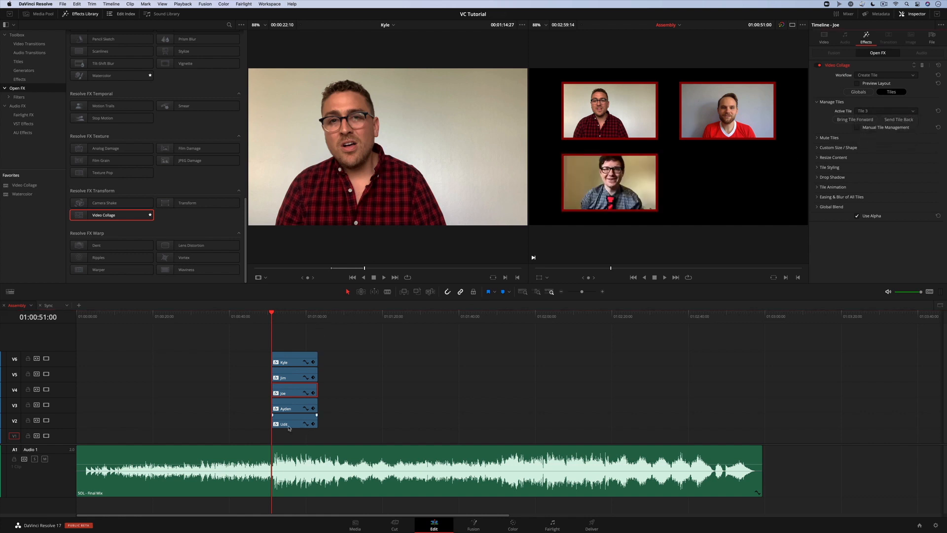
left_click(295, 408)
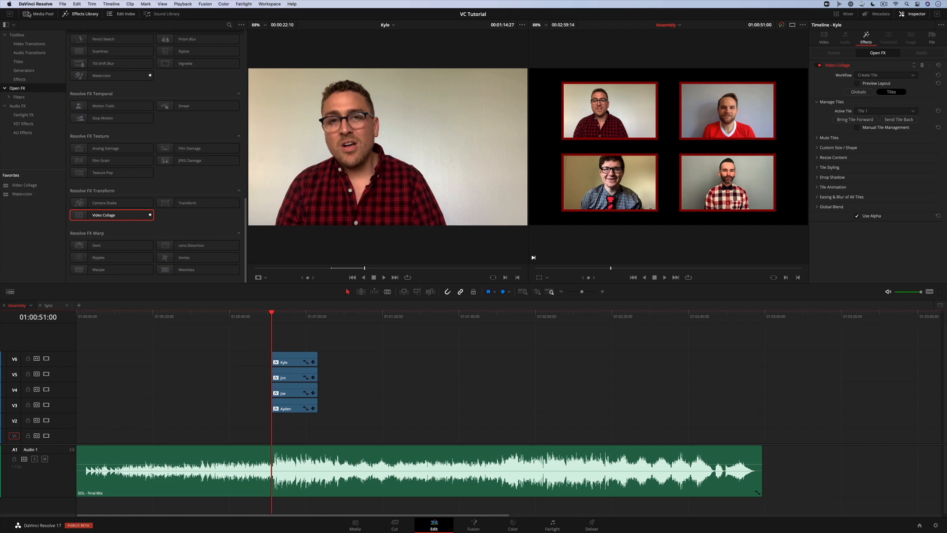
left_click(39, 13)
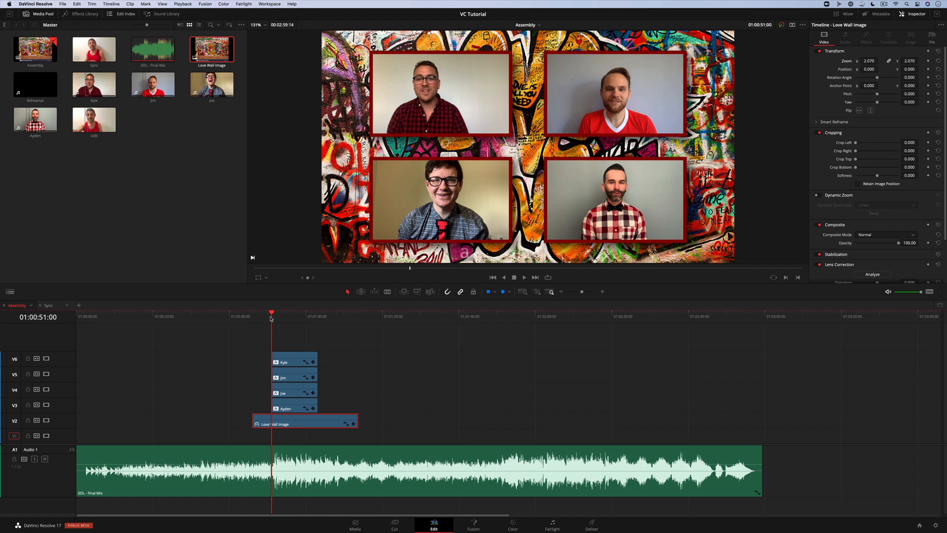
Play the 2×2 singer collage over the Love Wall background to check it, then stop.
left_click(523, 278)
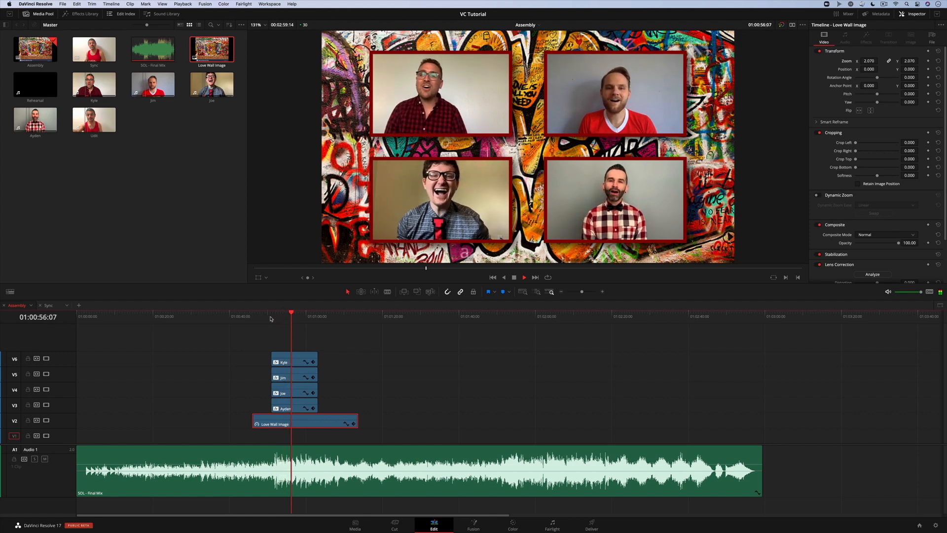
left_click(82, 13)
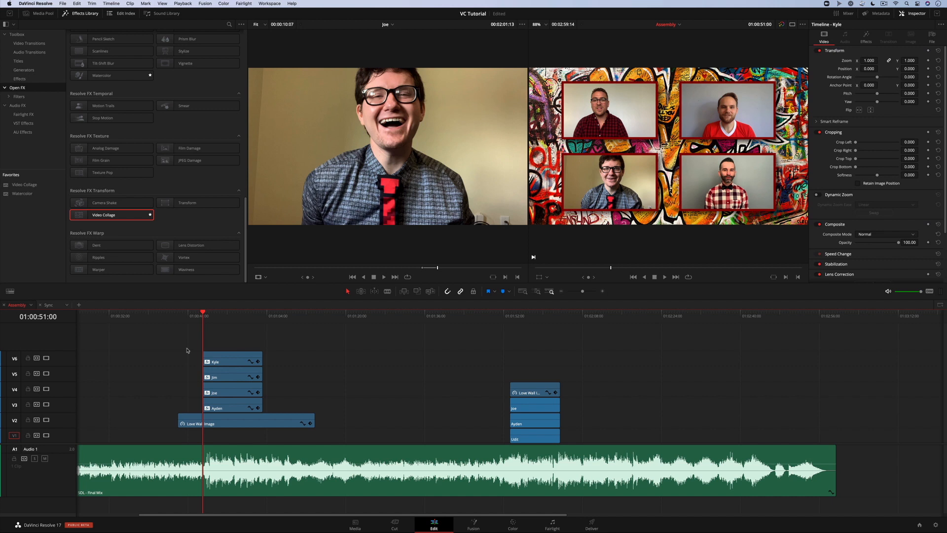
mouse_move(195, 329)
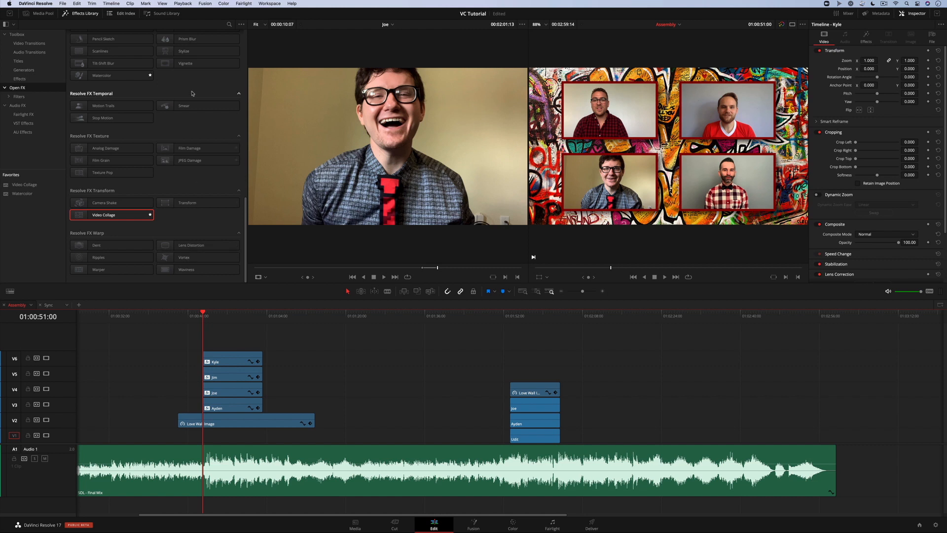
Set Render Cache to Smart under Playback so the collage grid plays back smoothly.
left_click(182, 4)
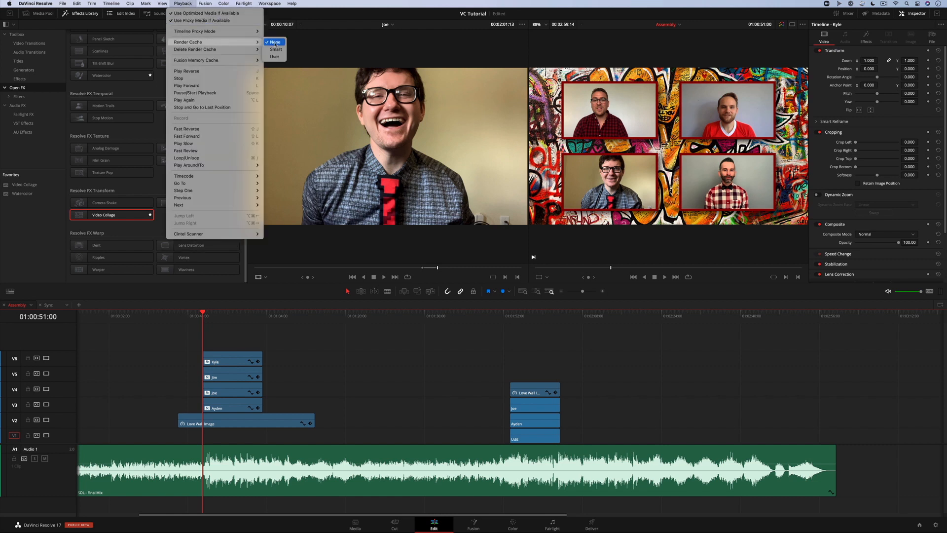
mouse_move(276, 49)
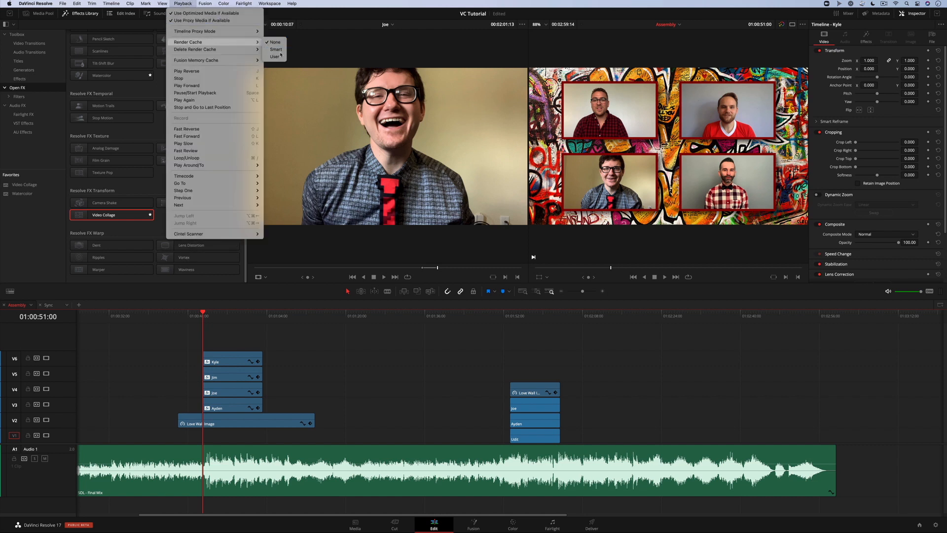
left_click(184, 325)
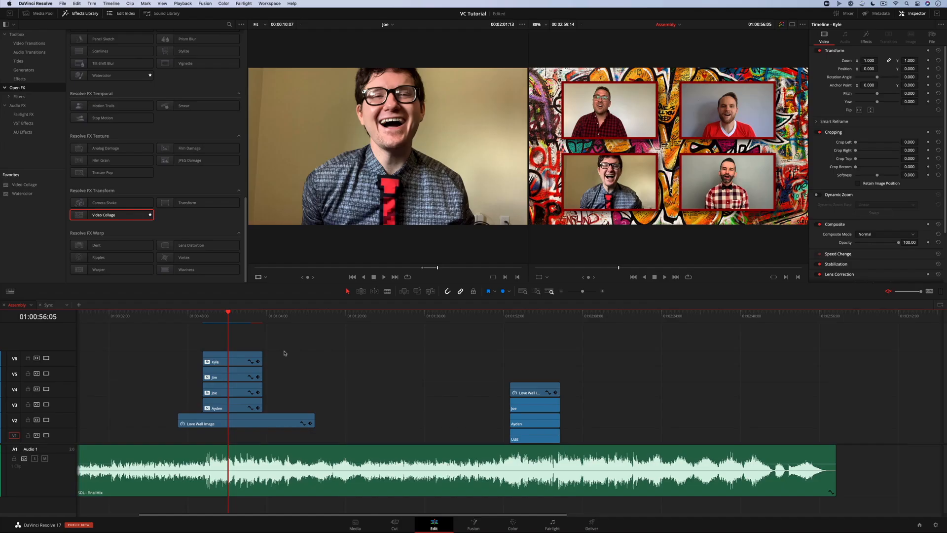
left_click(183, 4)
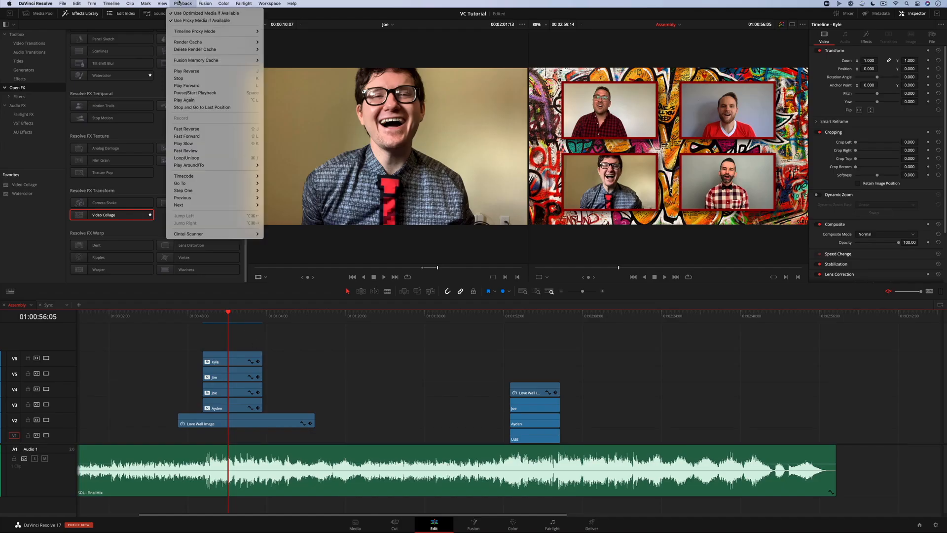
mouse_move(187, 41)
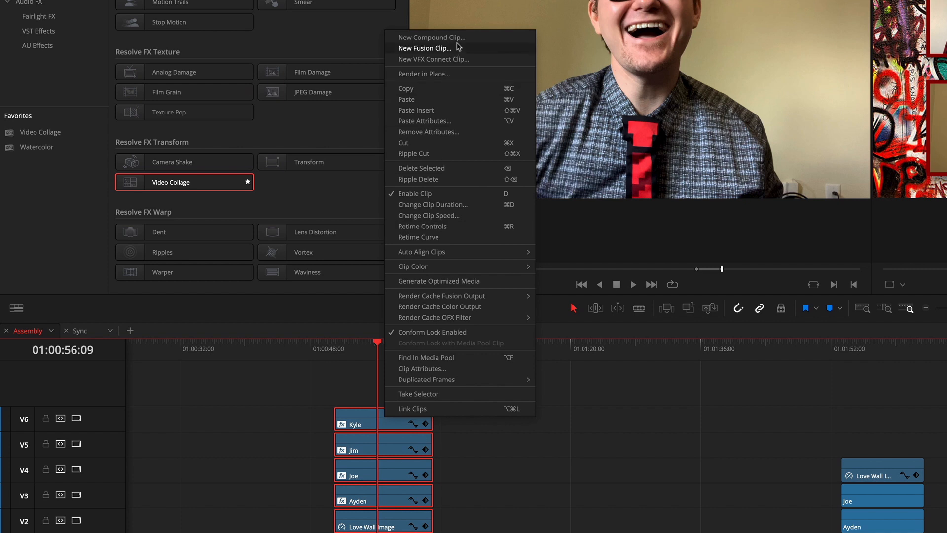
Combine the stacked clips into compound clip Grid 1 and render it in place.
left_click(431, 37)
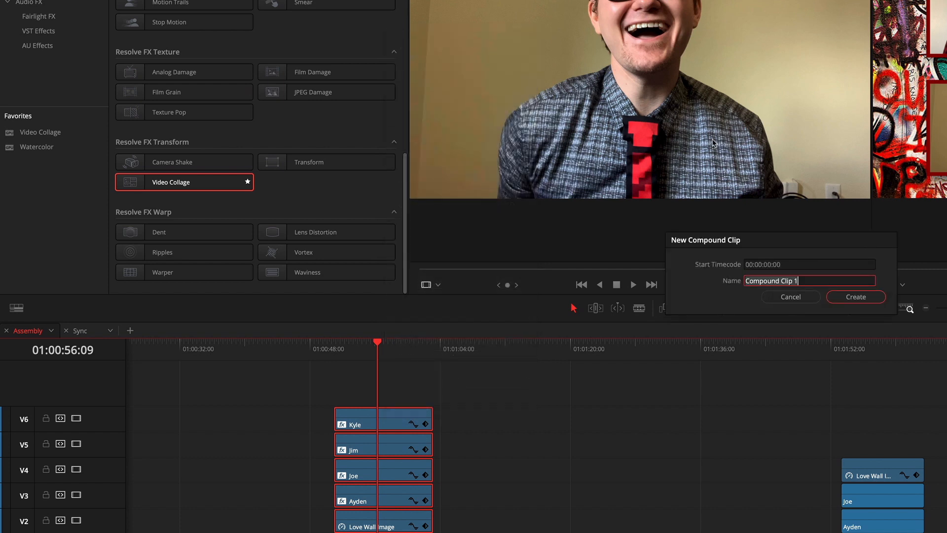
left_click(854, 297)
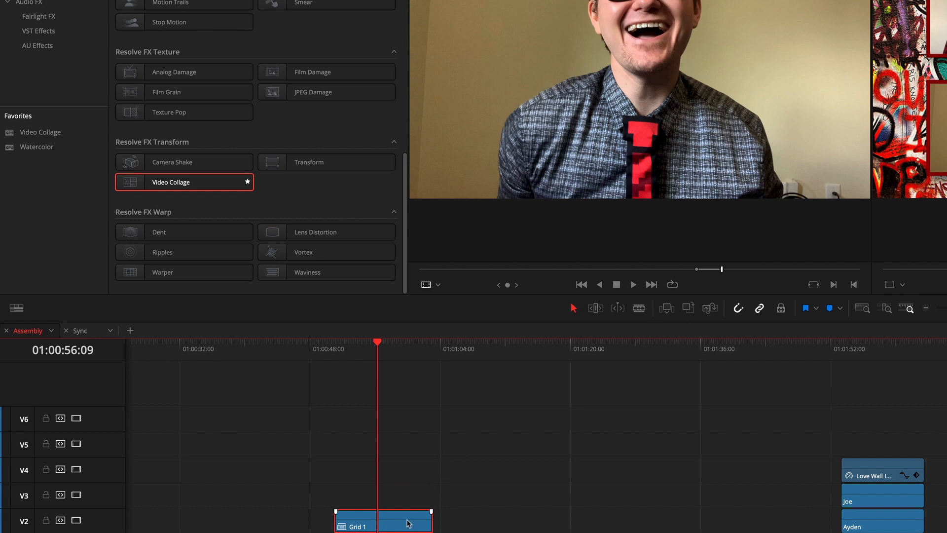
right_click(408, 522)
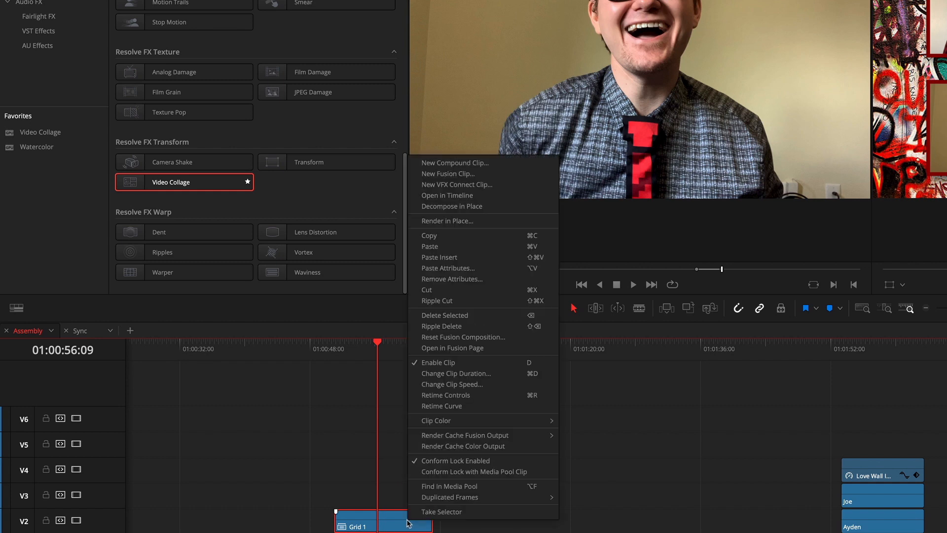
mouse_move(499, 223)
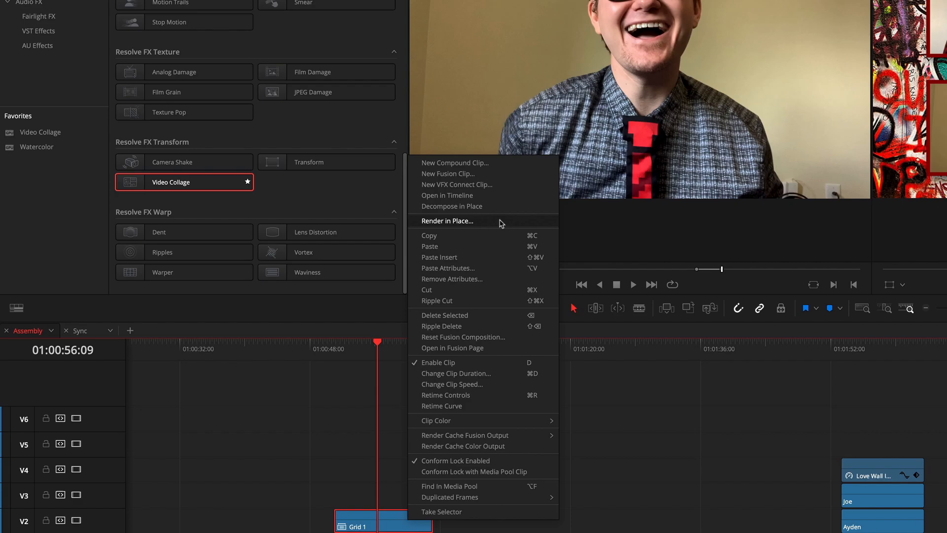
left_click(446, 220)
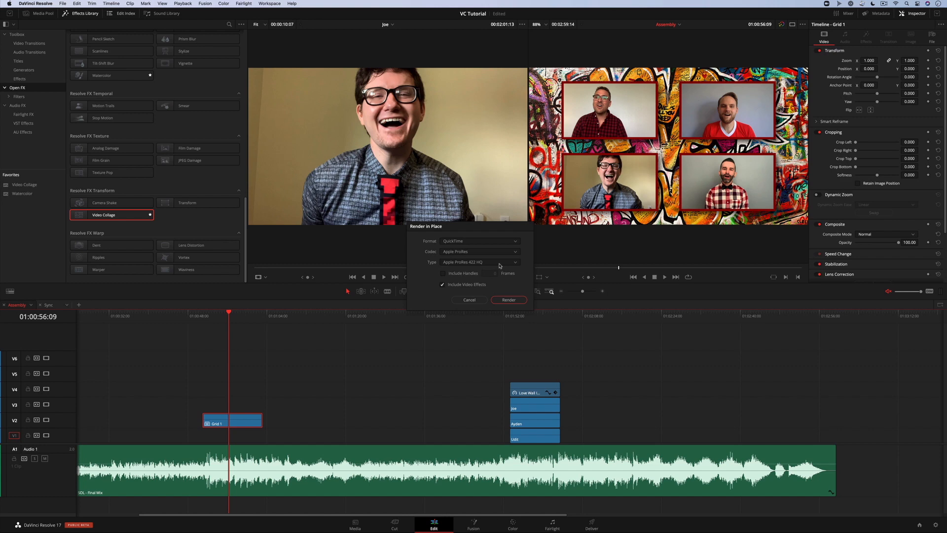
left_click(508, 299)
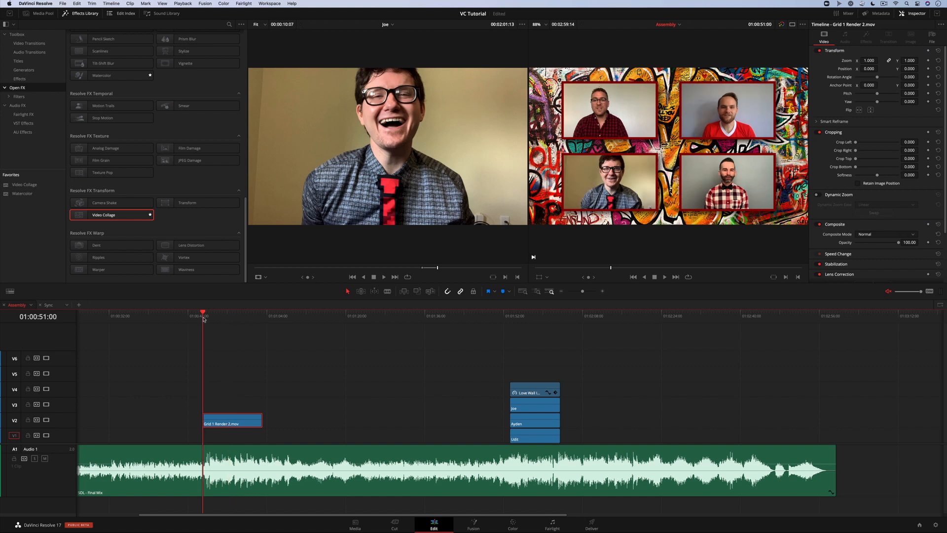
Decompose the rendered Grid 1 back into its separate singer and Love Wall clips.
left_click(664, 277)
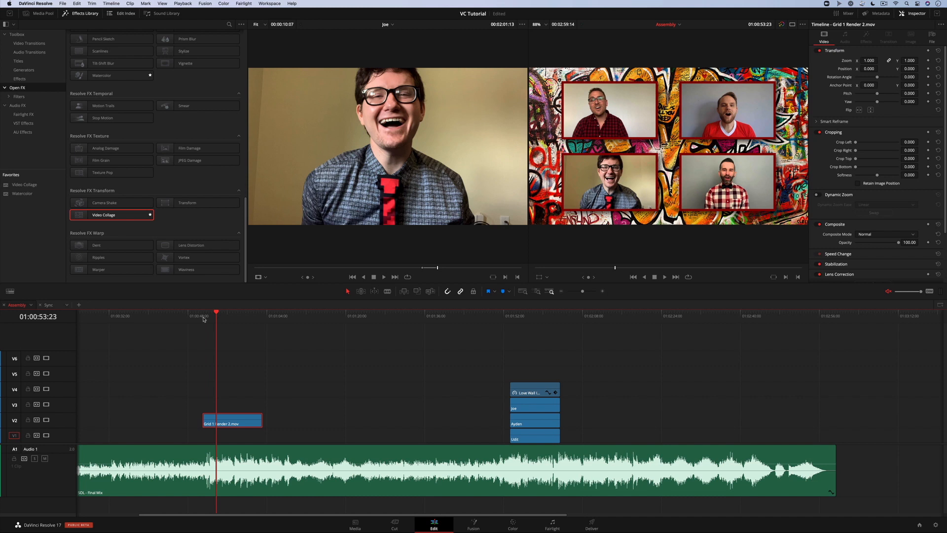
right_click(230, 422)
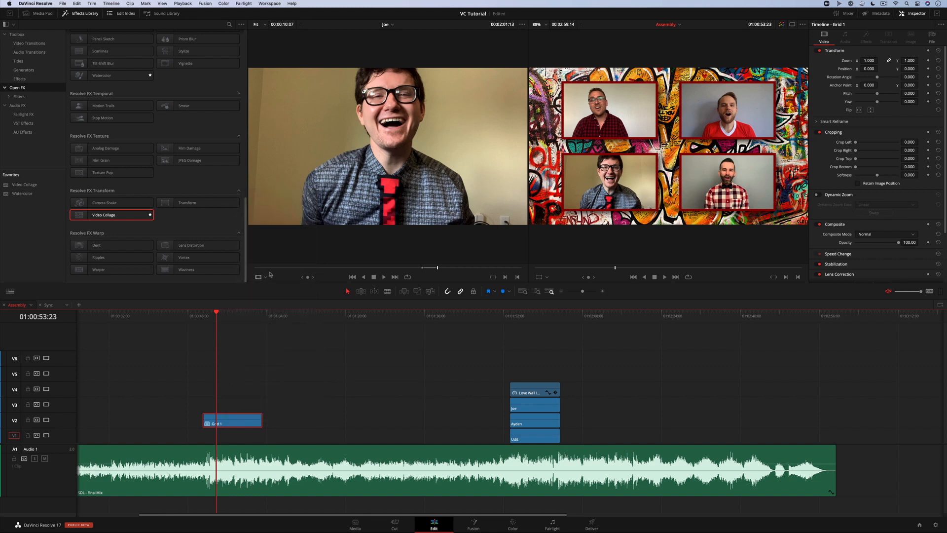
right_click(232, 421)
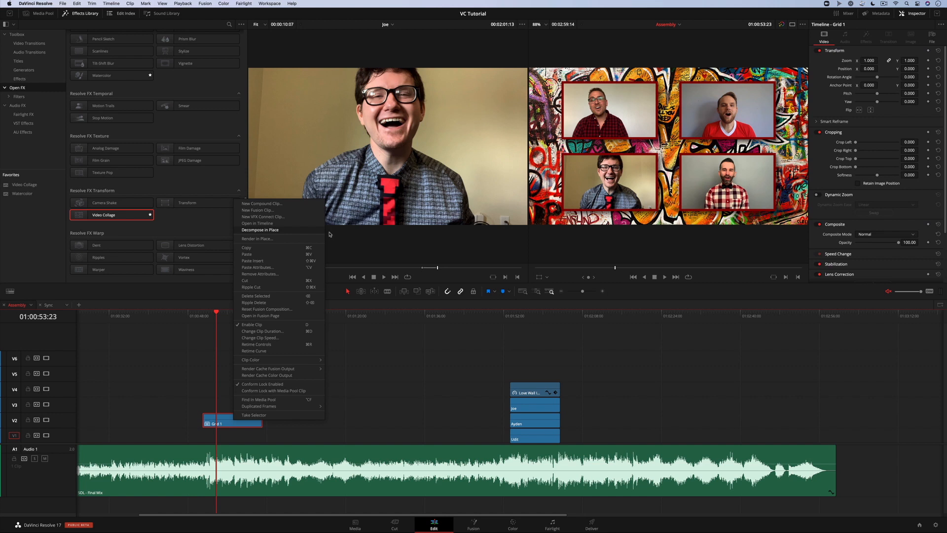
left_click(260, 230)
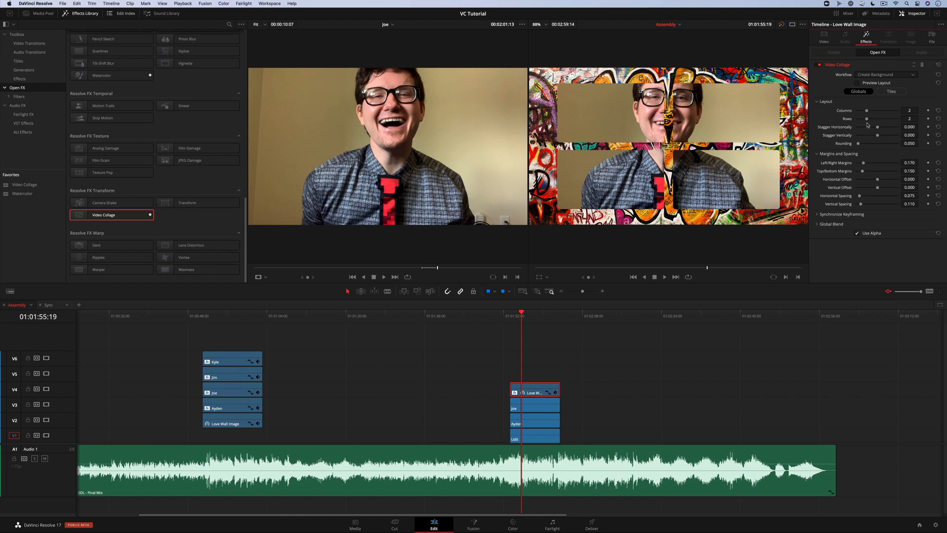
In Video Collage Tiles, enable Preview Layout and stretch Tile 1 to End Row 2.
left_click(892, 91)
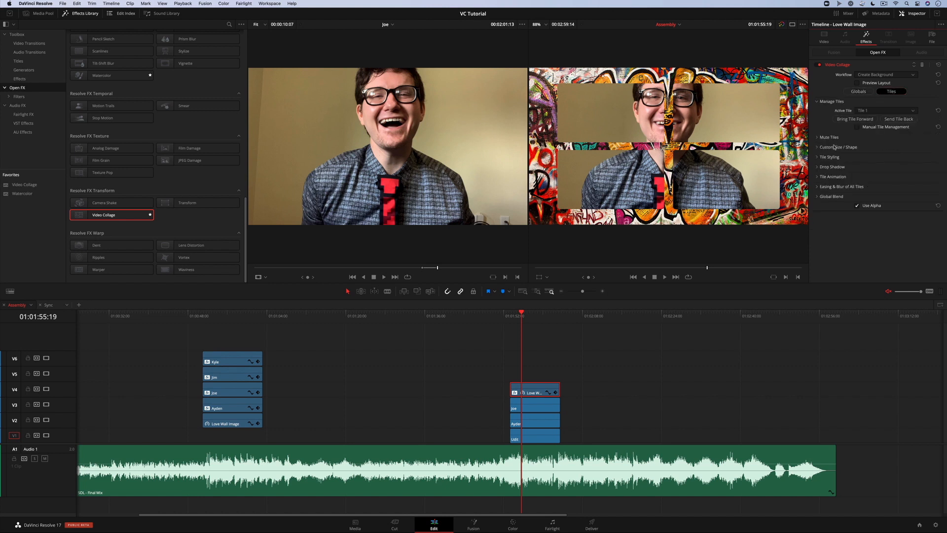
left_click(839, 147)
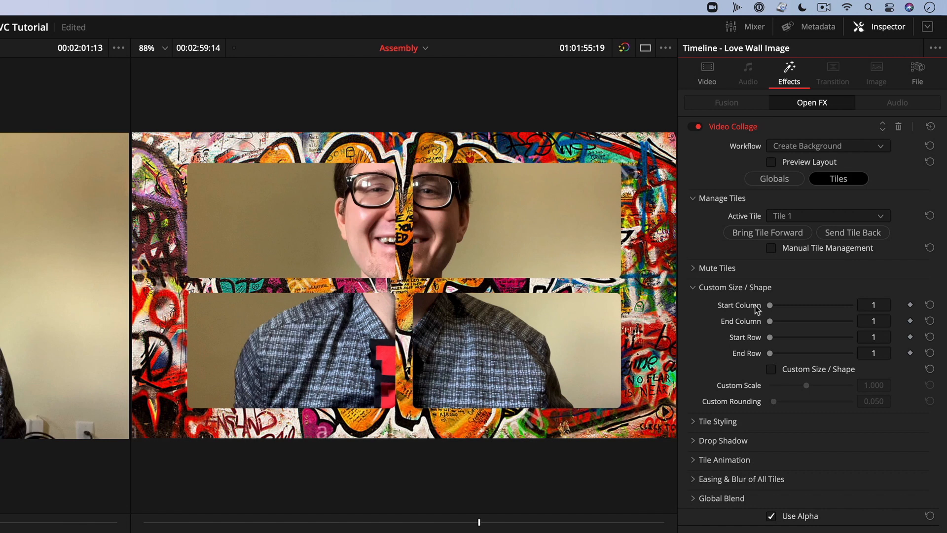
left_click(771, 162)
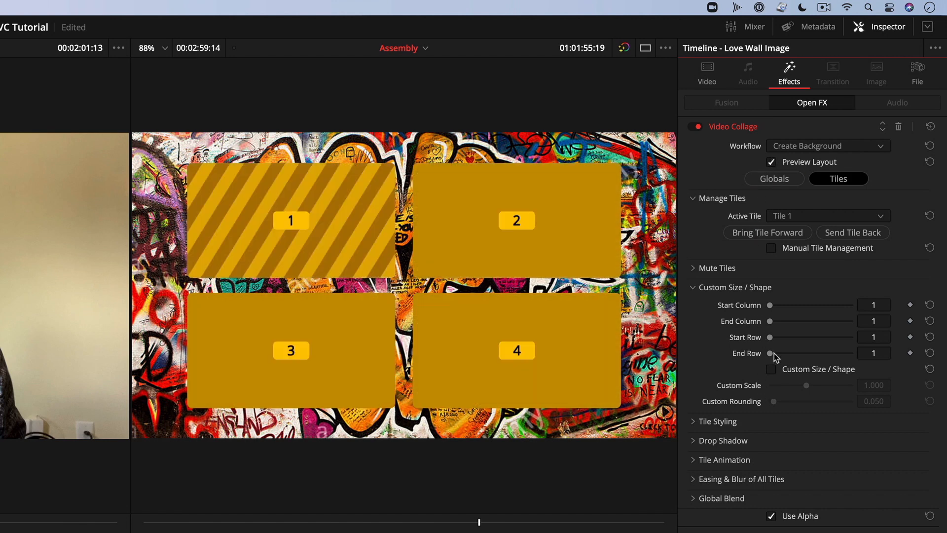
left_click_drag(770, 354, 852, 353)
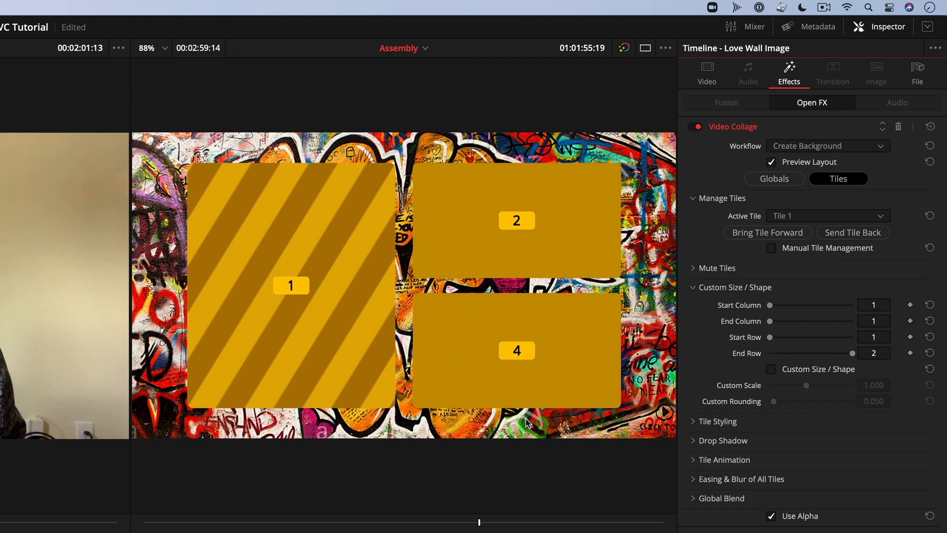
Select Tile 3 and adjust it so it no longer sits behind the tall Tile 1.
left_click(828, 216)
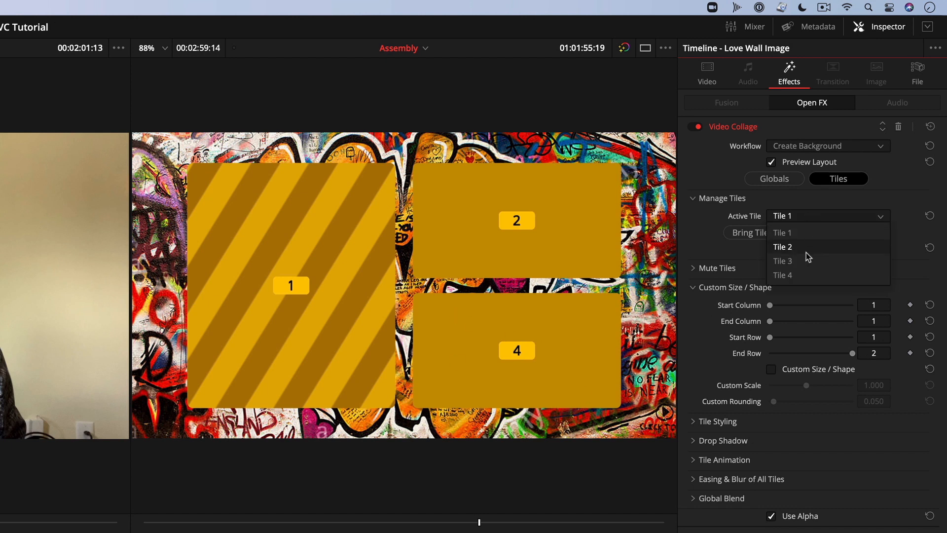
left_click(783, 260)
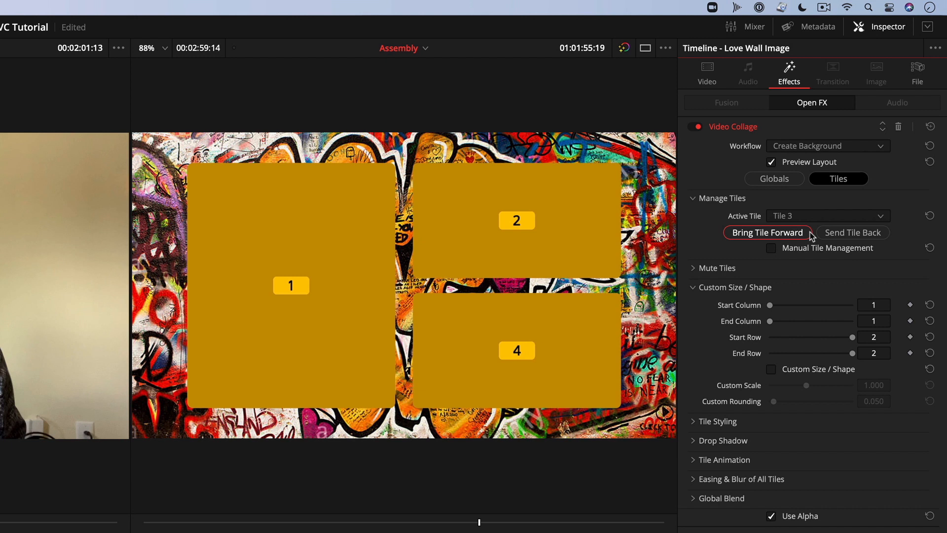
left_click(771, 247)
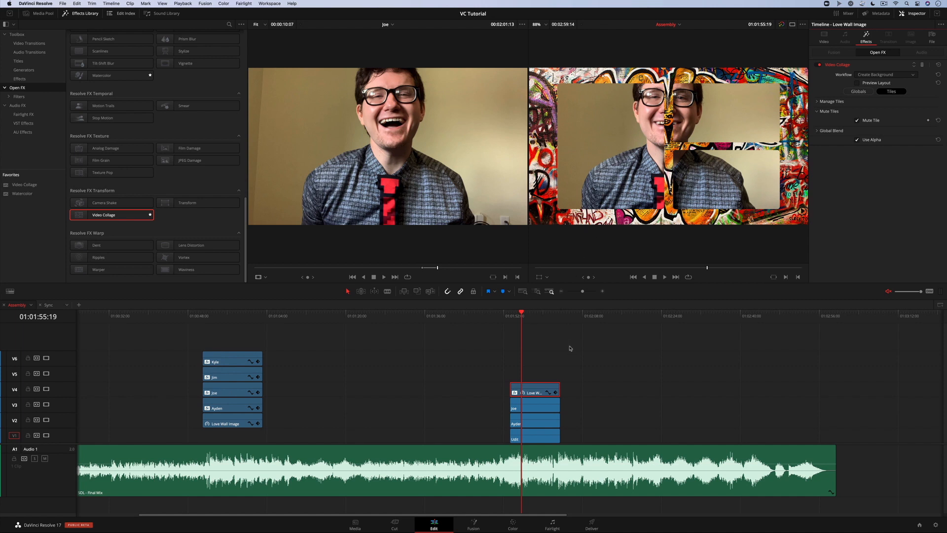
Frame Joe into the tall left tile and position Ayden in the upper-right tile.
left_click(534, 407)
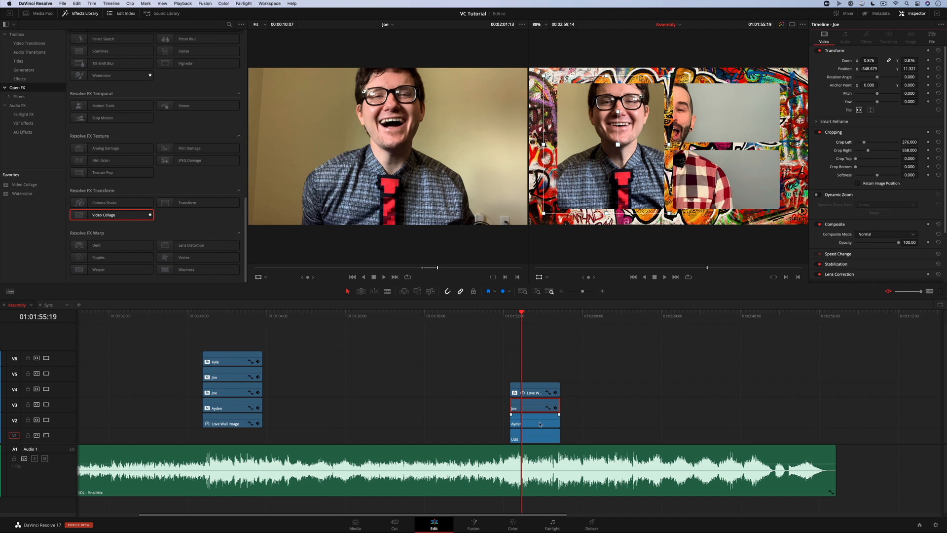
left_click(534, 423)
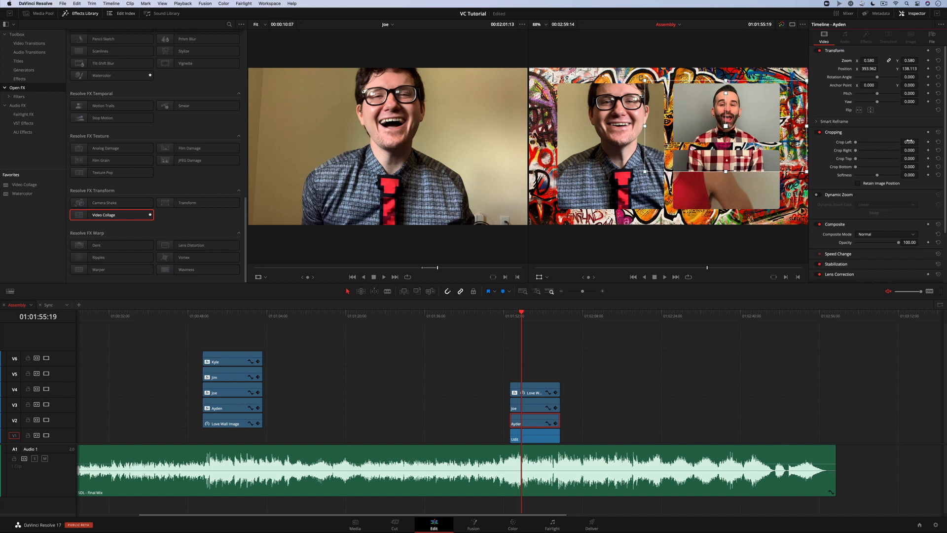
left_click_drag(908, 141, 916, 136)
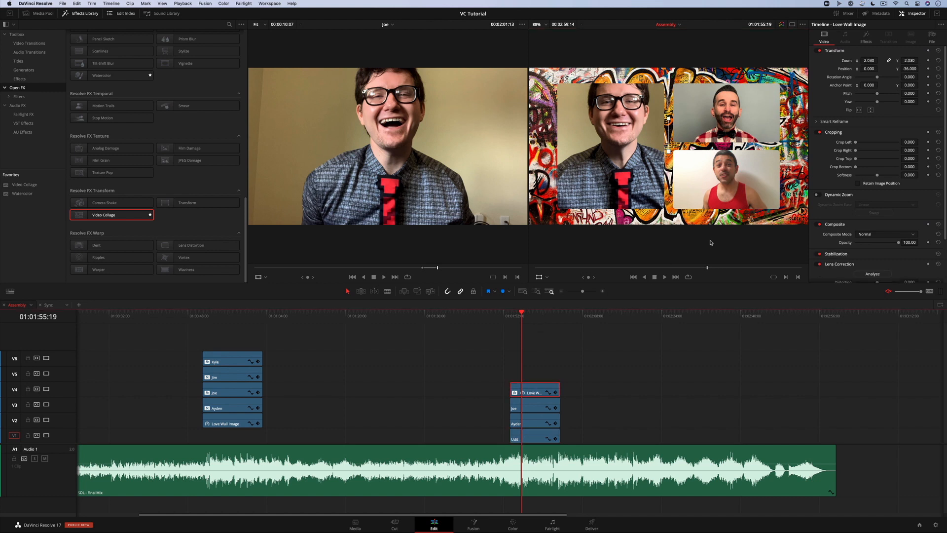
Review the Love Wall collage's Globals and Tiles settings in the Inspector.
left_click(865, 41)
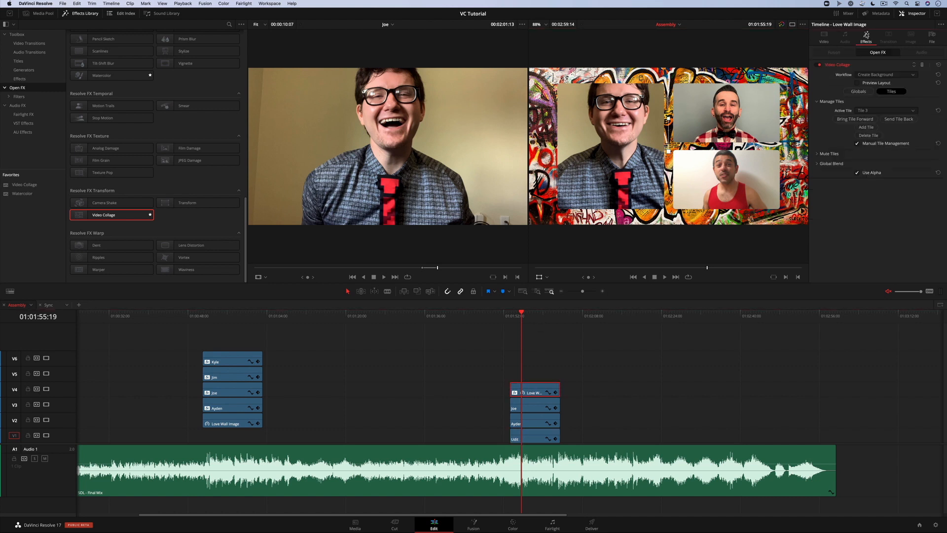
left_click(857, 91)
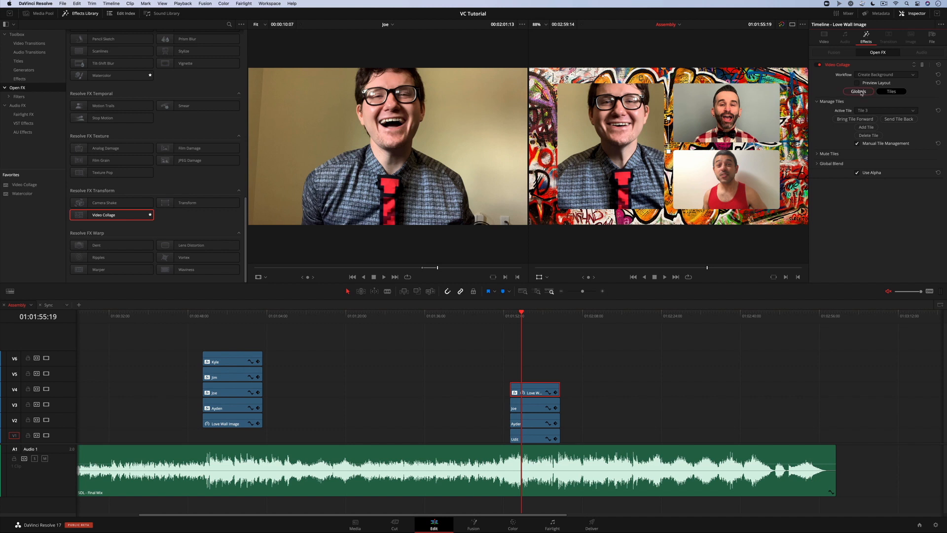
left_click(892, 91)
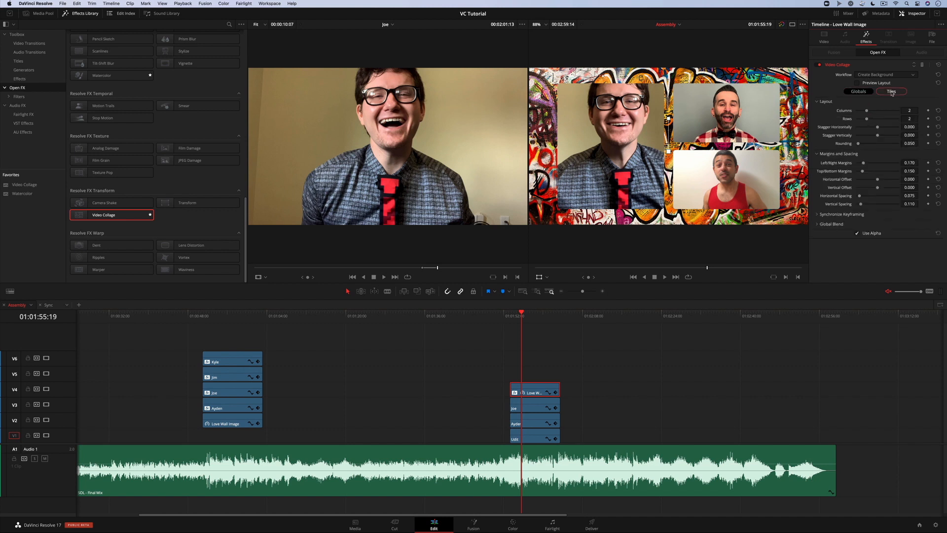
left_click(892, 90)
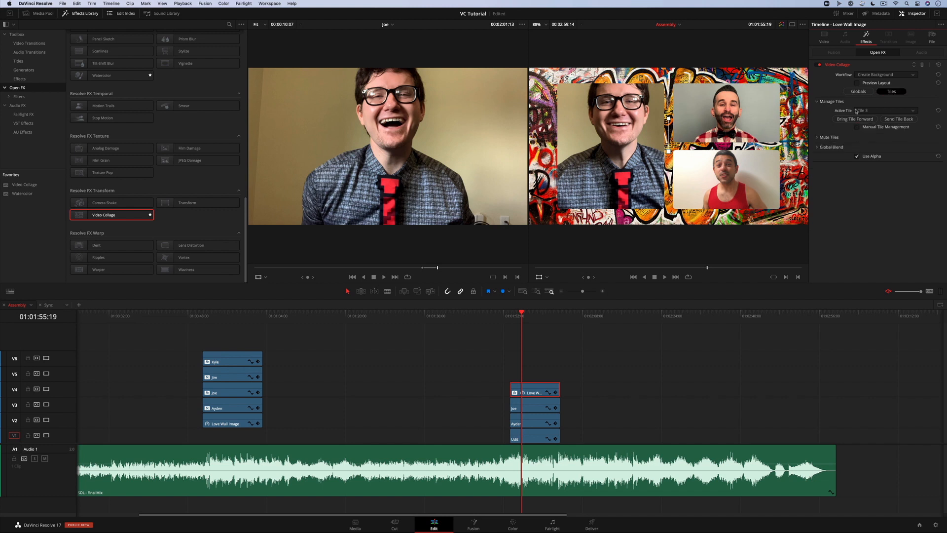
mouse_move(876, 82)
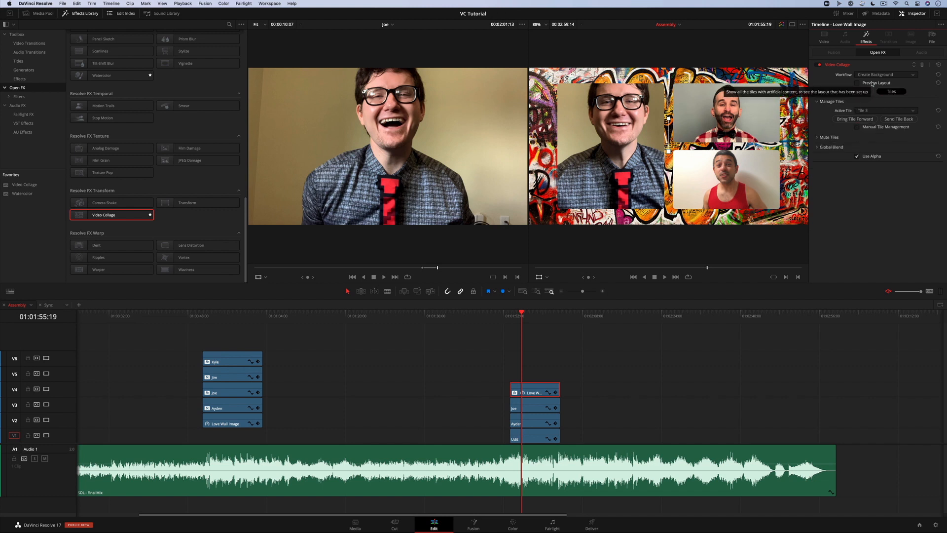